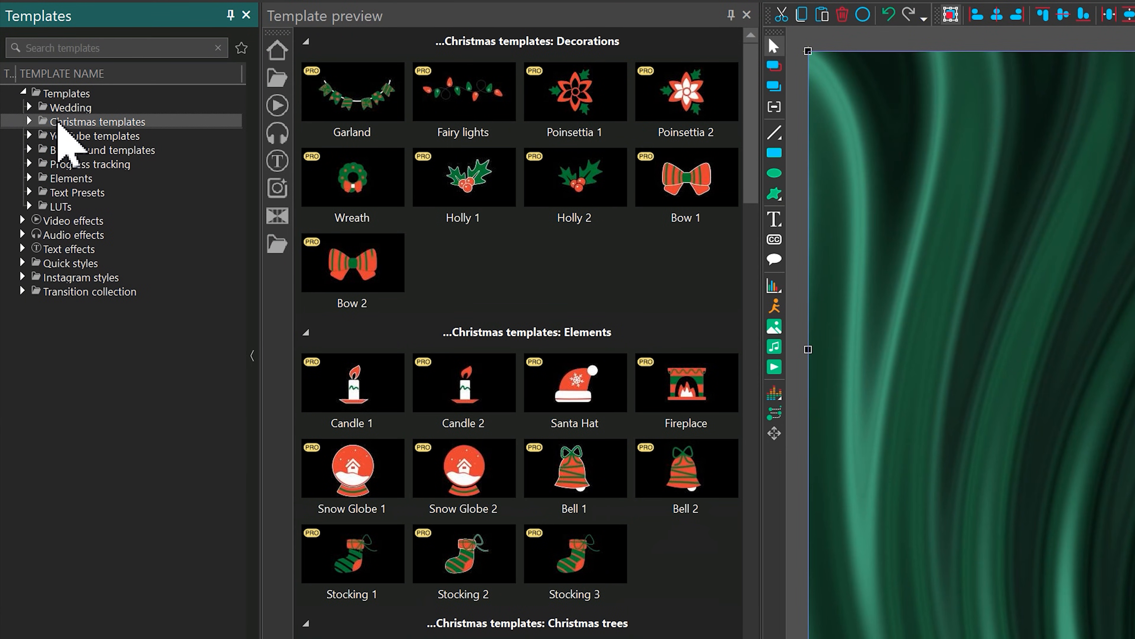
Preview the YouTube, Progress tracking, Elements and Wedding titles template collections.
{"action": "left_click", "coordinate": [98, 135]}
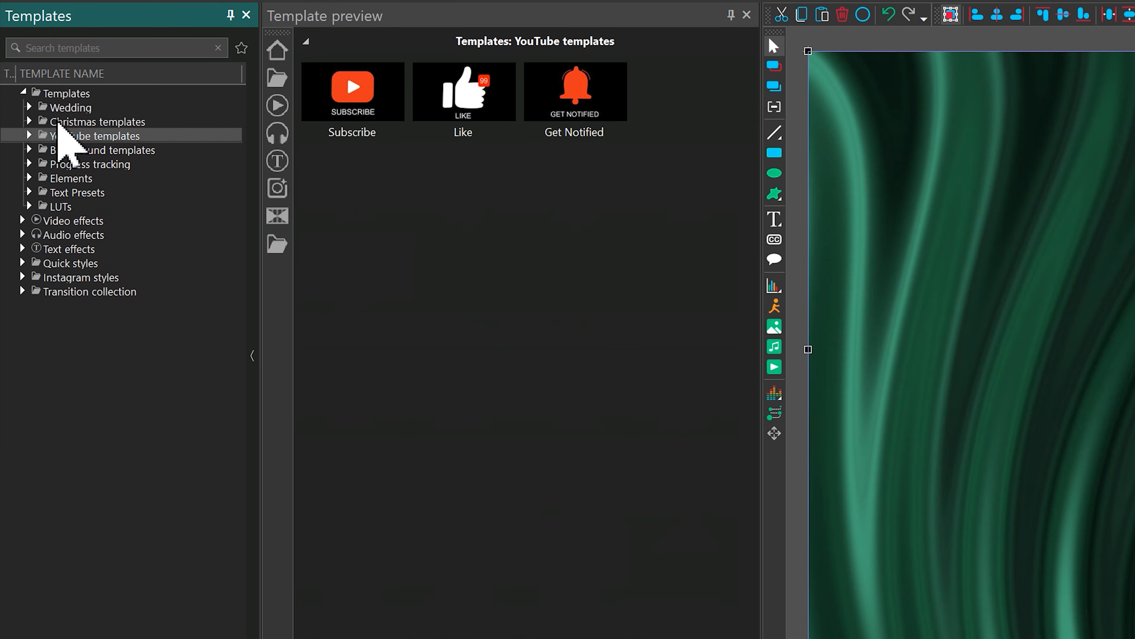
{"action": "left_click", "coordinate": [89, 164]}
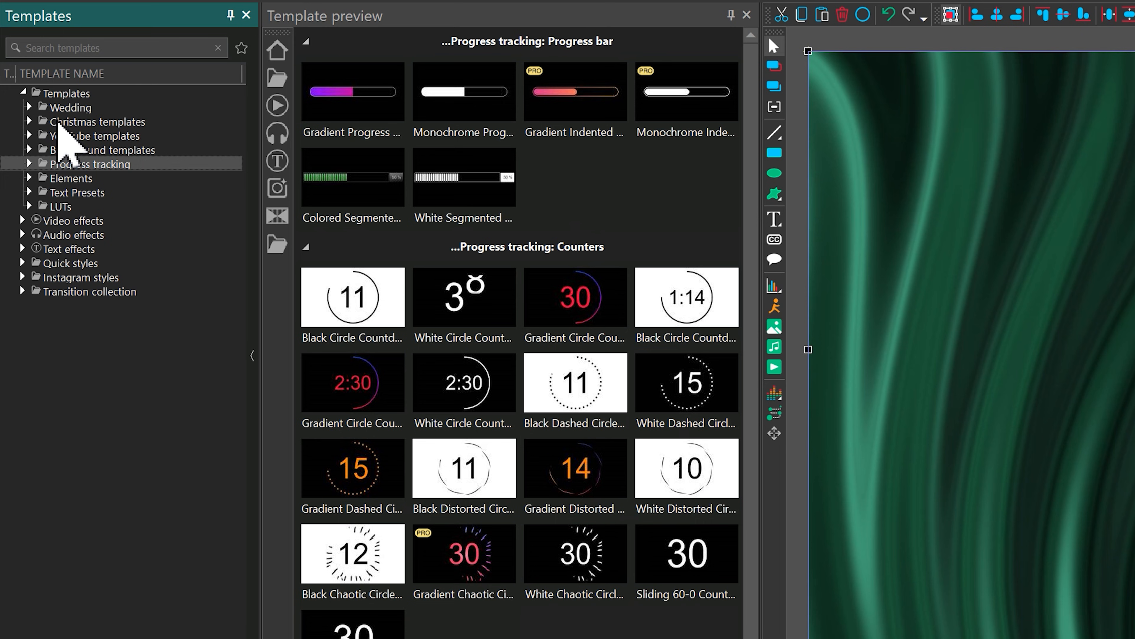
{"action": "left_click", "coordinate": [72, 178]}
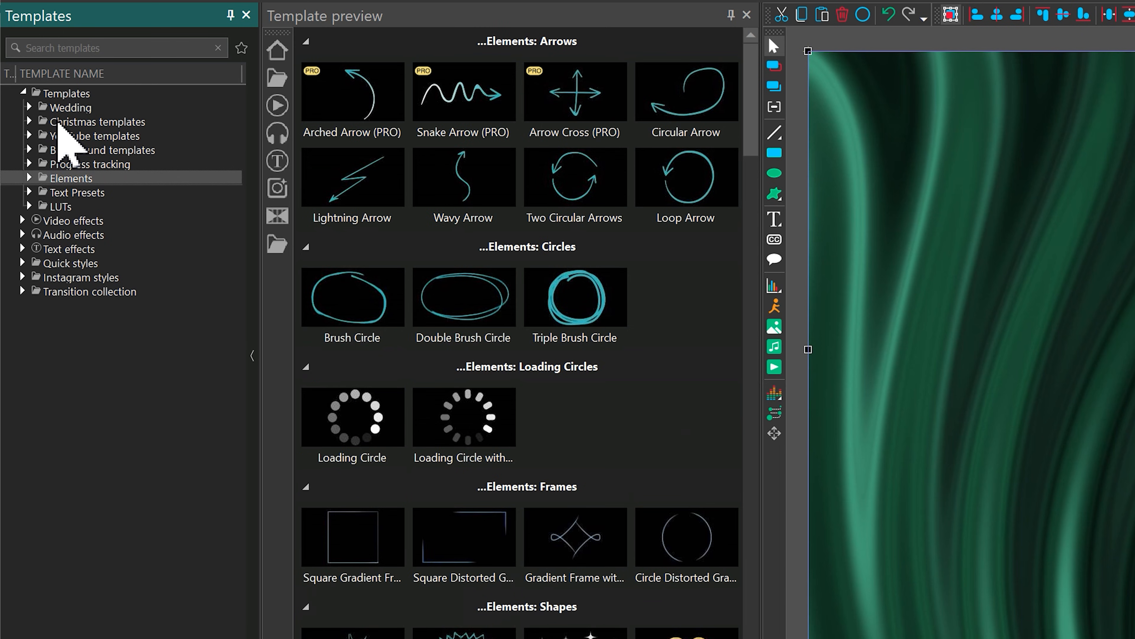
{"action": "left_click", "coordinate": [58, 207]}
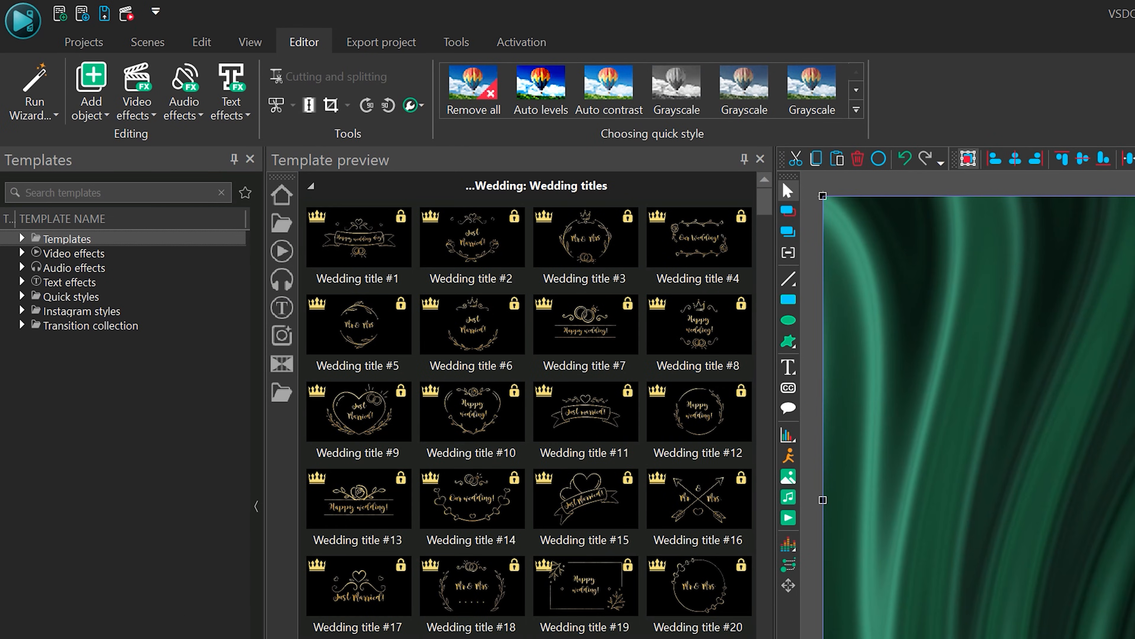
{"action": "left_click", "coordinate": [249, 41]}
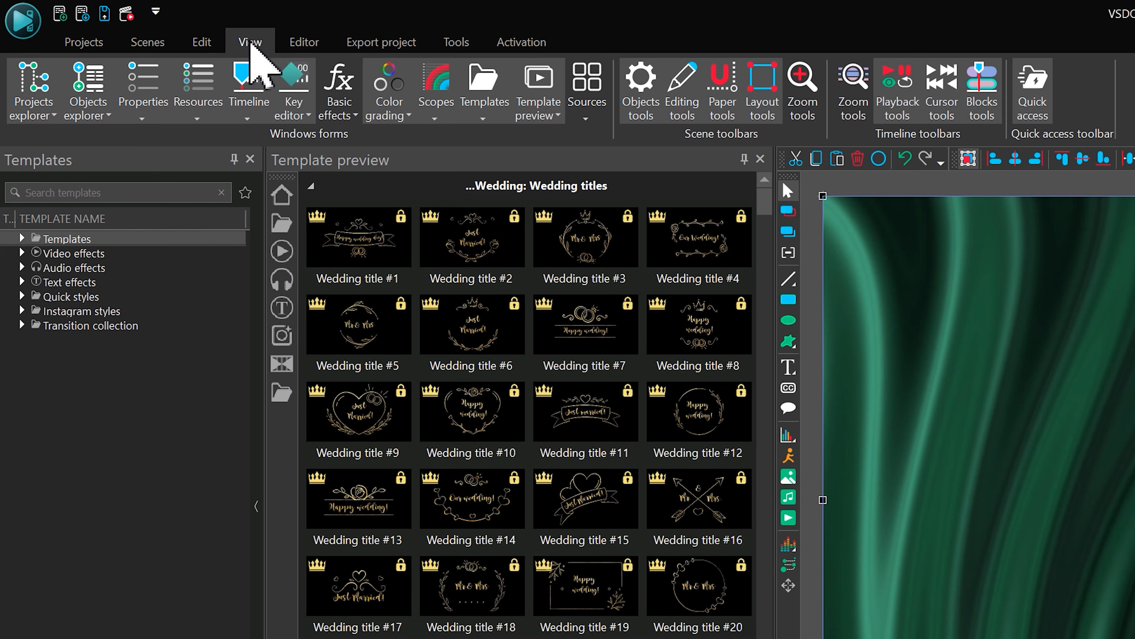
{"action": "mouse_move", "coordinate": [435, 105]}
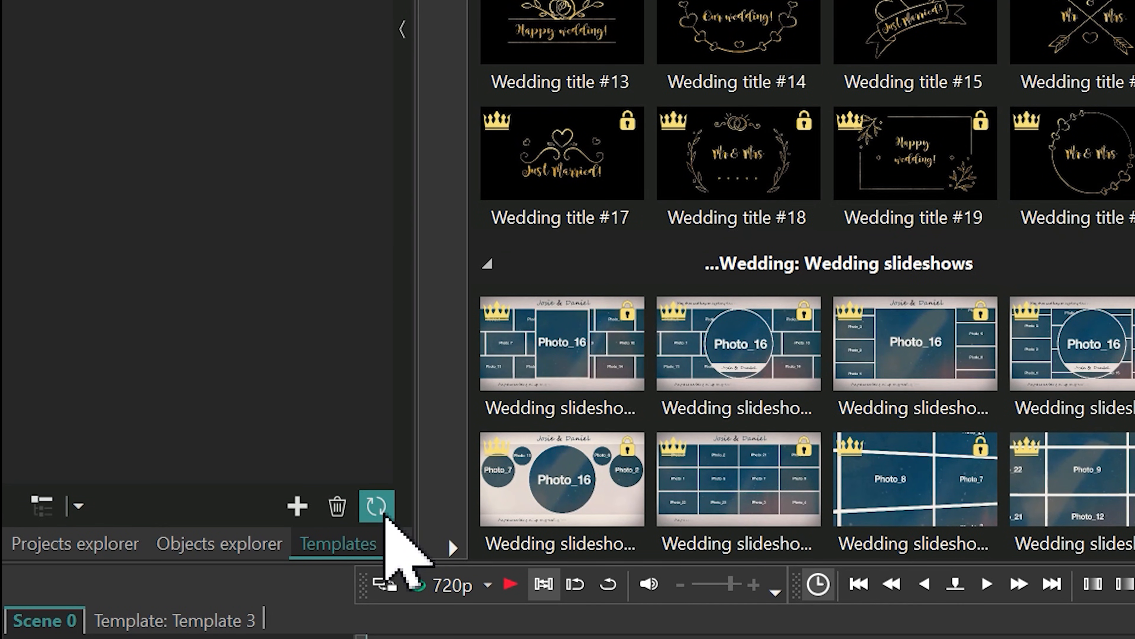
{"action": "mouse_move", "coordinate": [376, 506]}
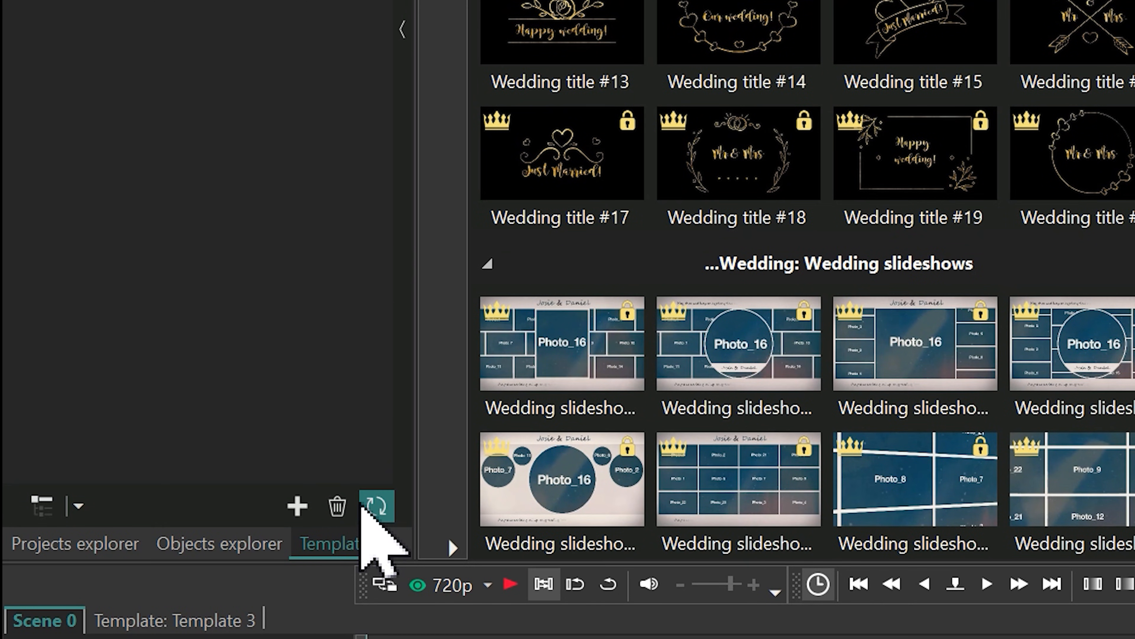
{"action": "left_click", "coordinate": [376, 505]}
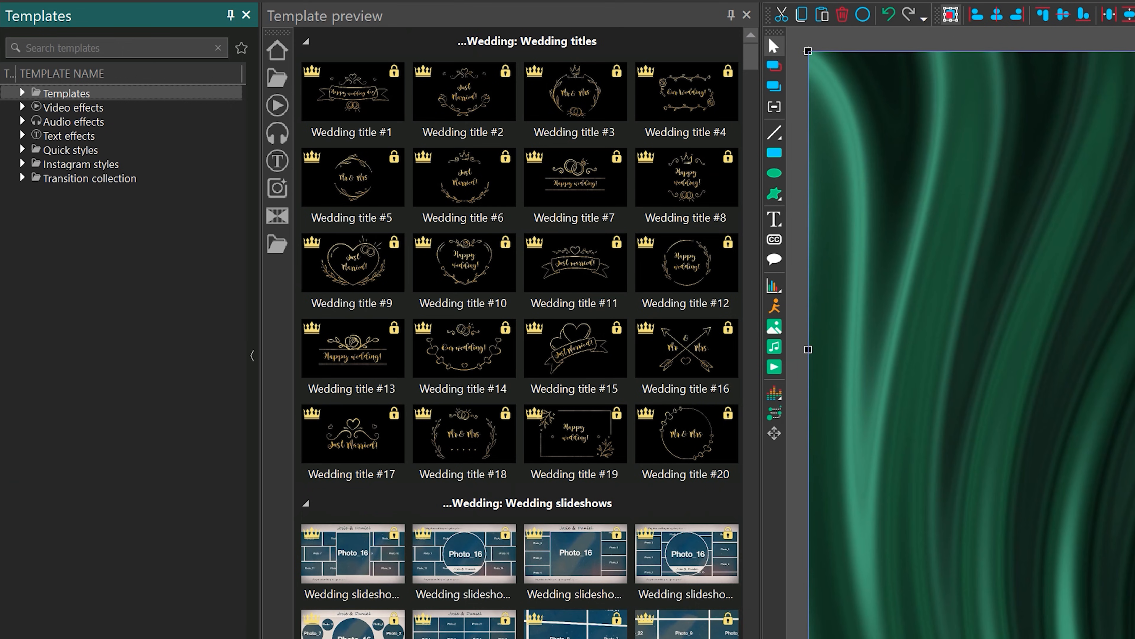
{"action": "mouse_move", "coordinate": [90, 112]}
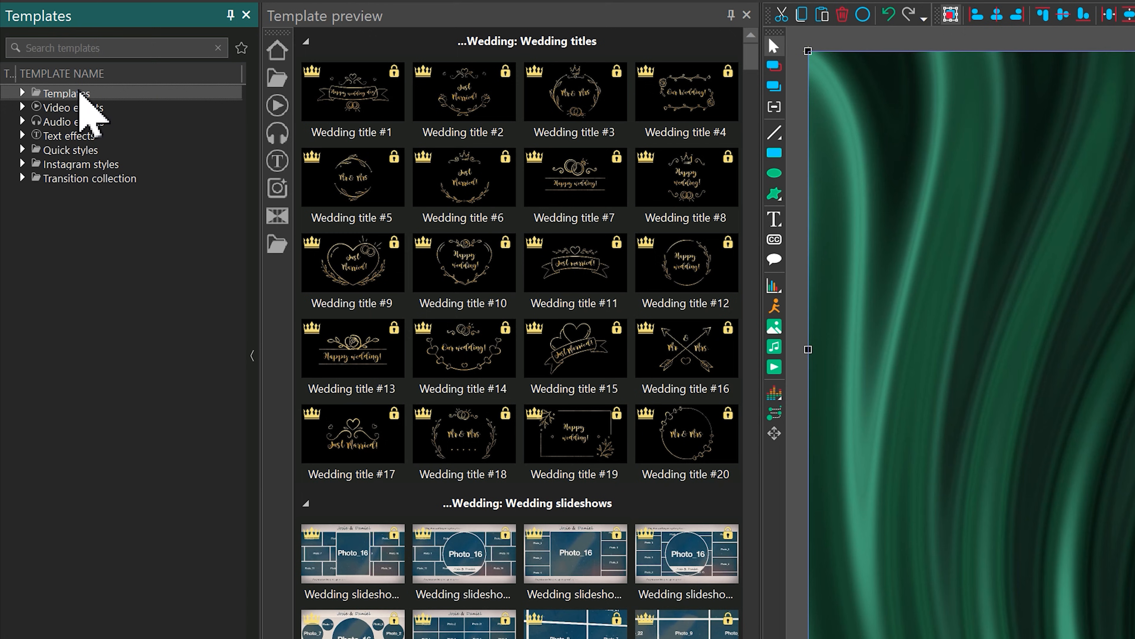
Preview the Christmas, Background, Progress tracking, Text Presets and LUTs collections.
{"action": "left_click", "coordinate": [23, 93]}
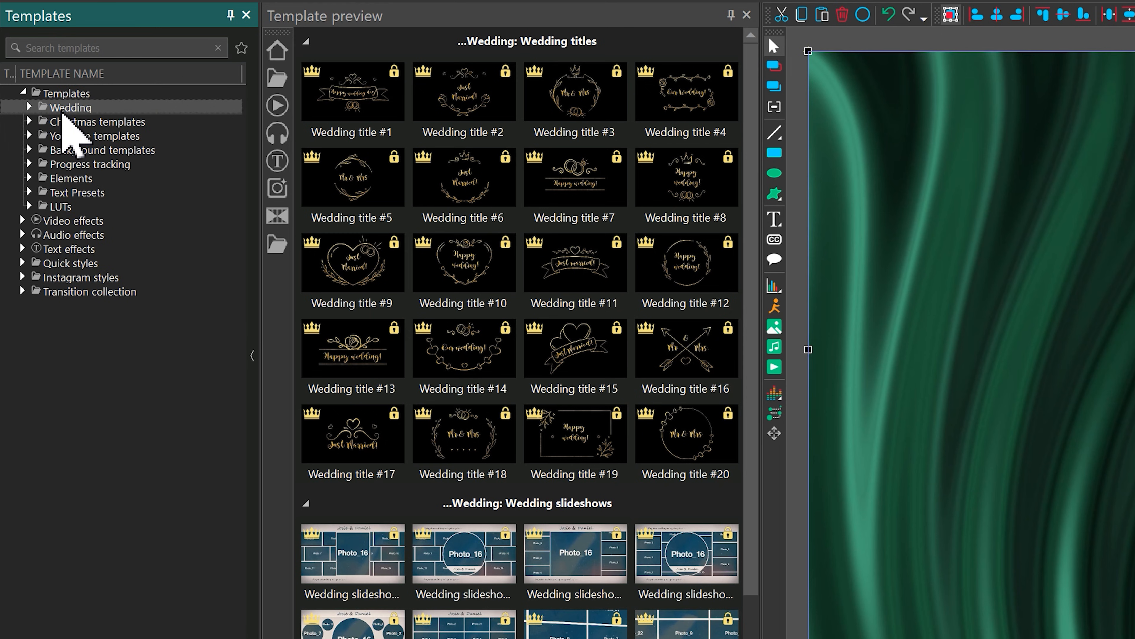
{"action": "mouse_move", "coordinate": [70, 146]}
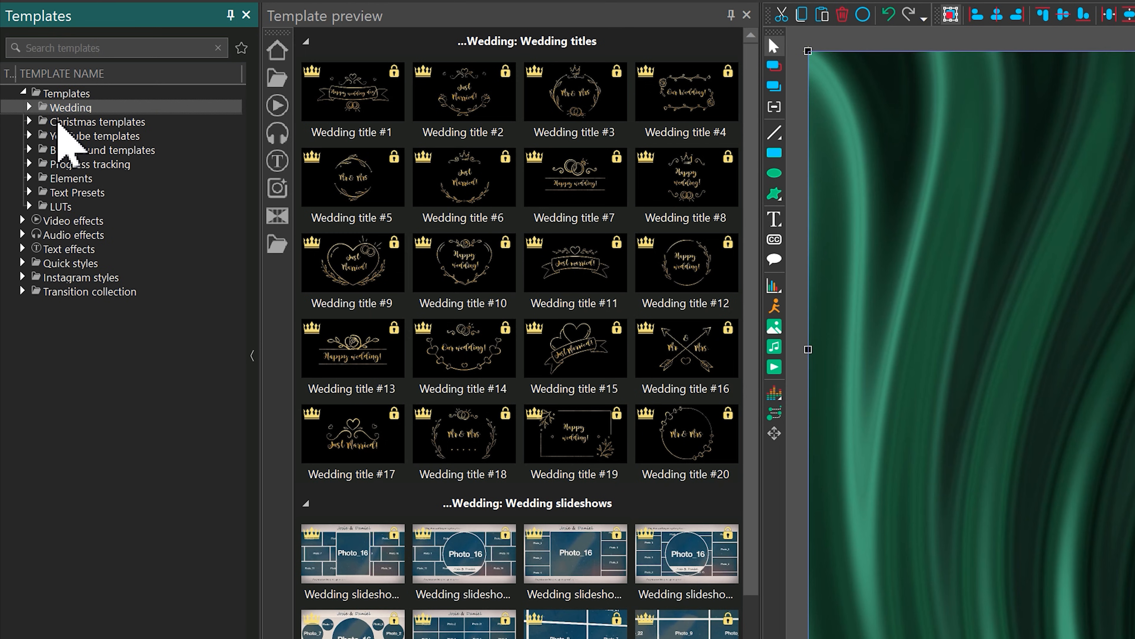
{"action": "left_click", "coordinate": [100, 121]}
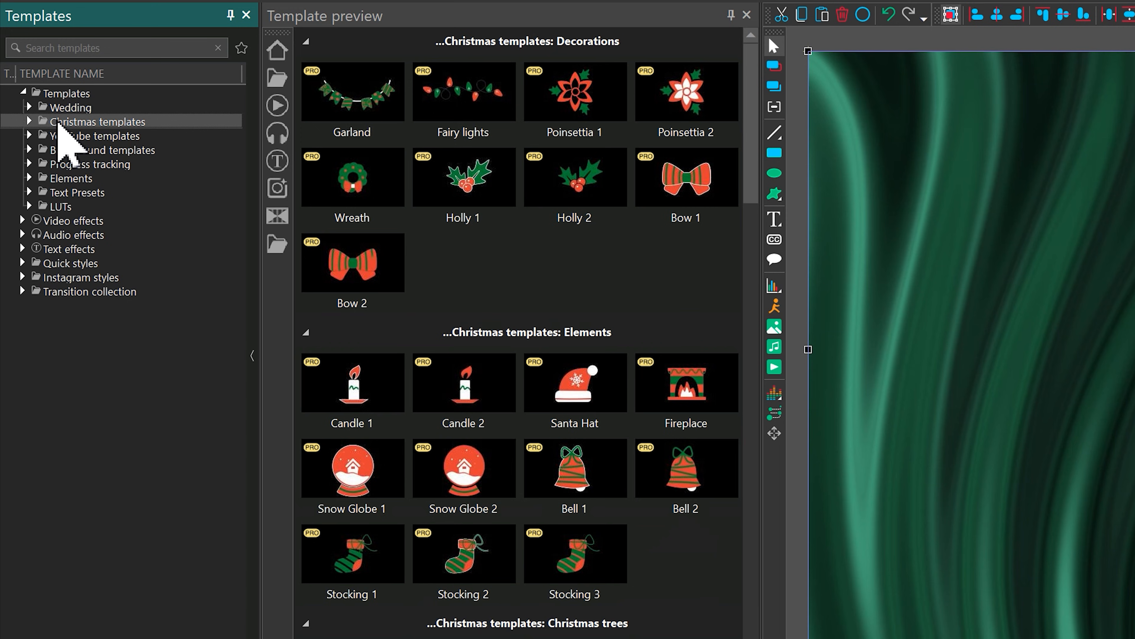
{"action": "left_click", "coordinate": [105, 149]}
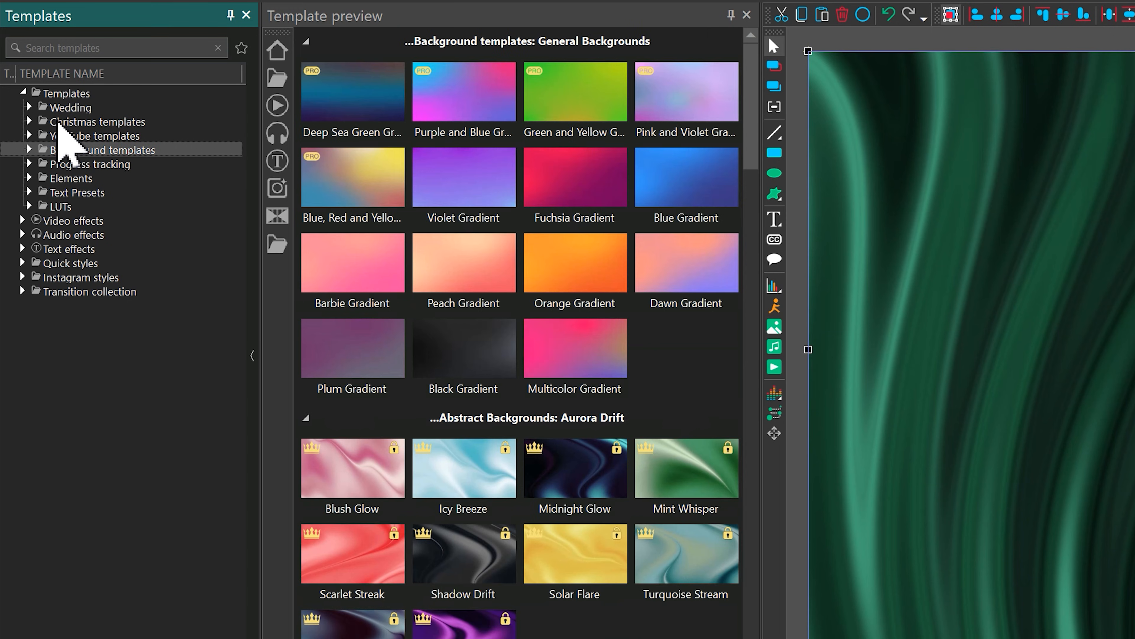
{"action": "left_click", "coordinate": [89, 163]}
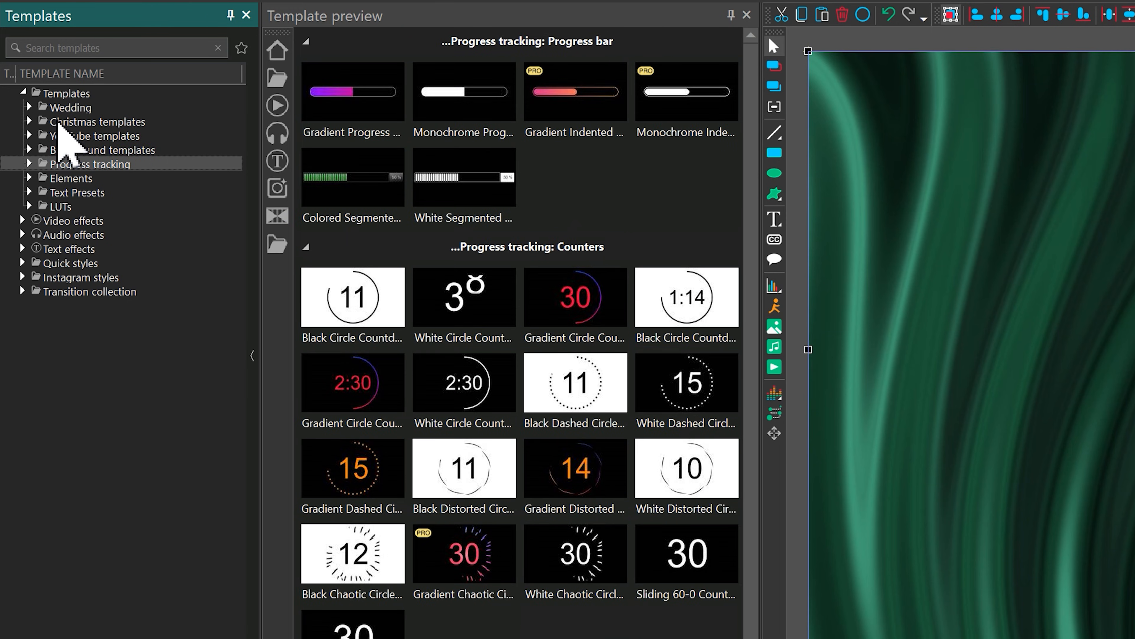
{"action": "left_click", "coordinate": [77, 191]}
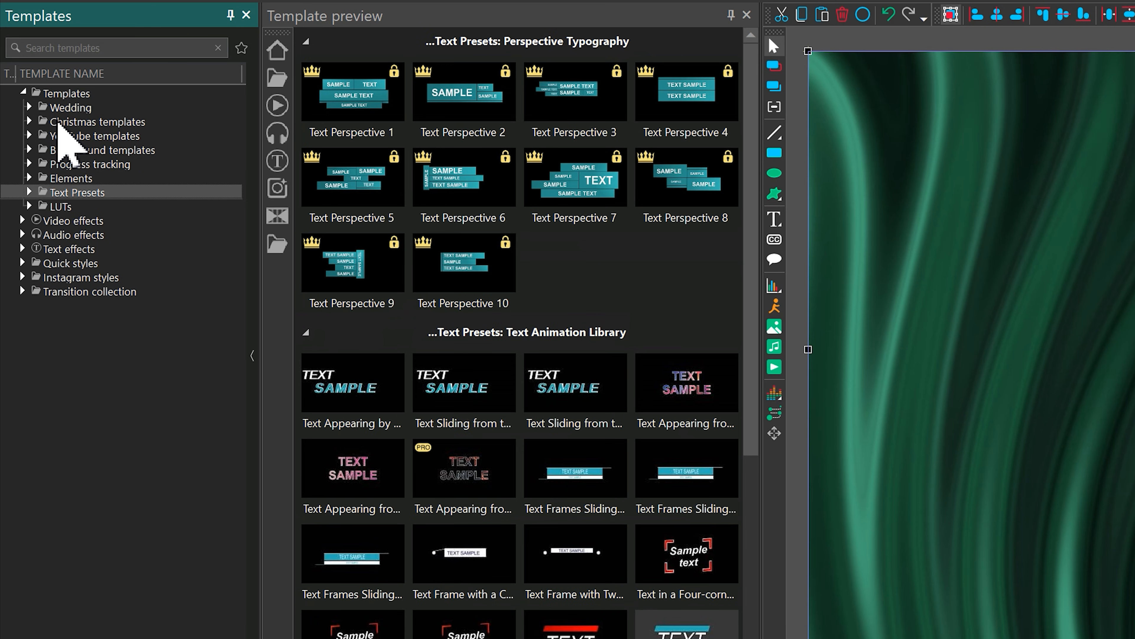
{"action": "left_click", "coordinate": [55, 206]}
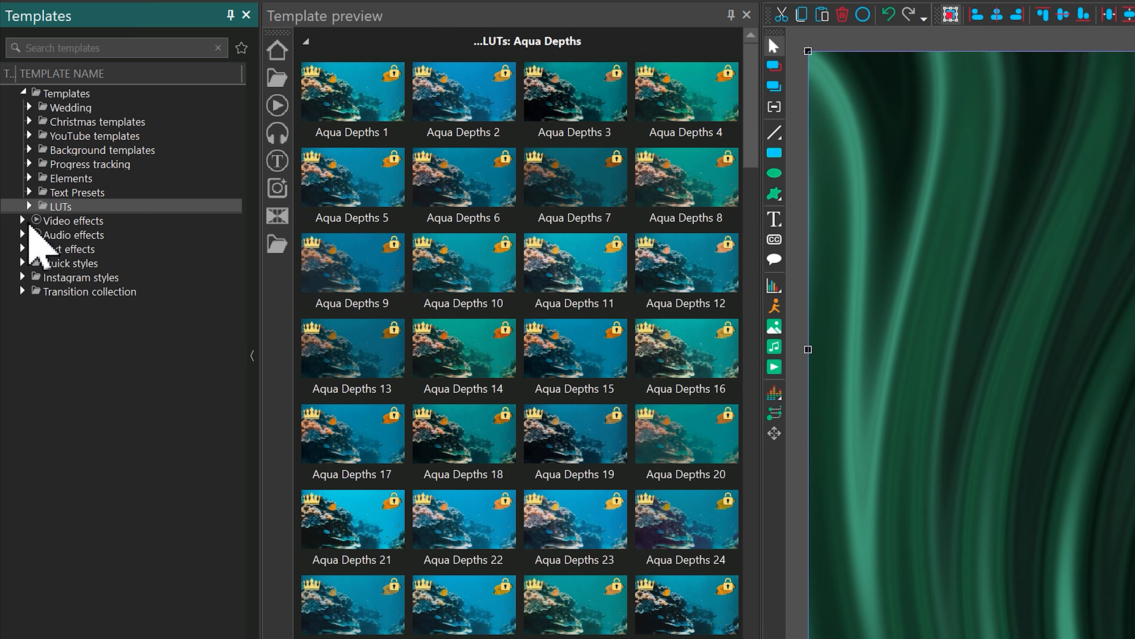
Expand Video effects and preview the Transitions collection.
{"action": "left_click", "coordinate": [73, 220]}
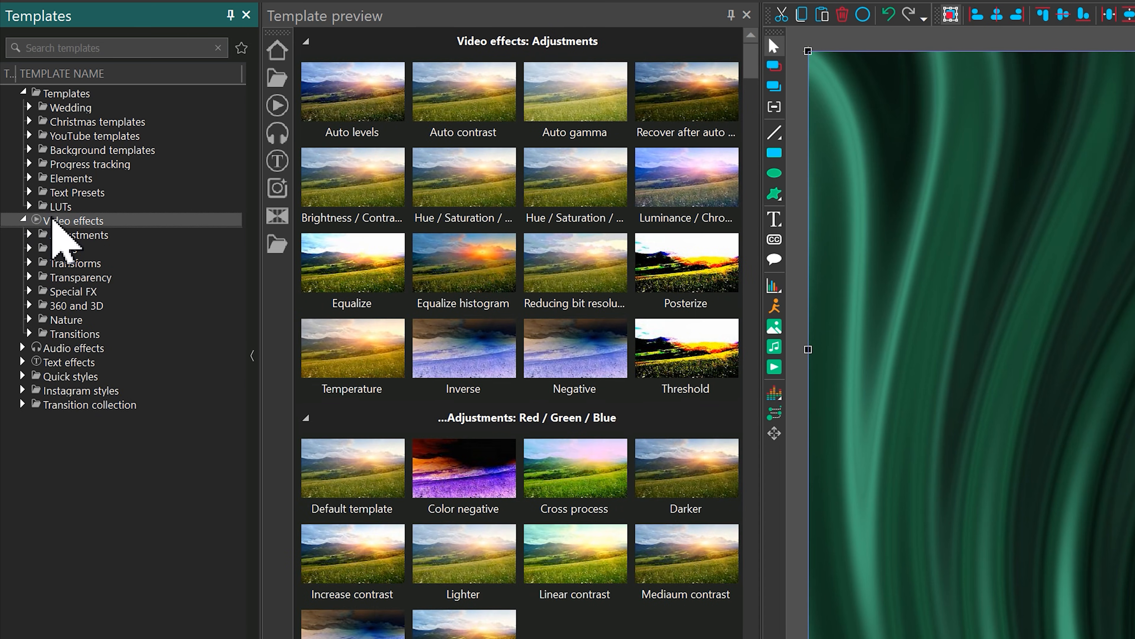
{"action": "left_click", "coordinate": [85, 234]}
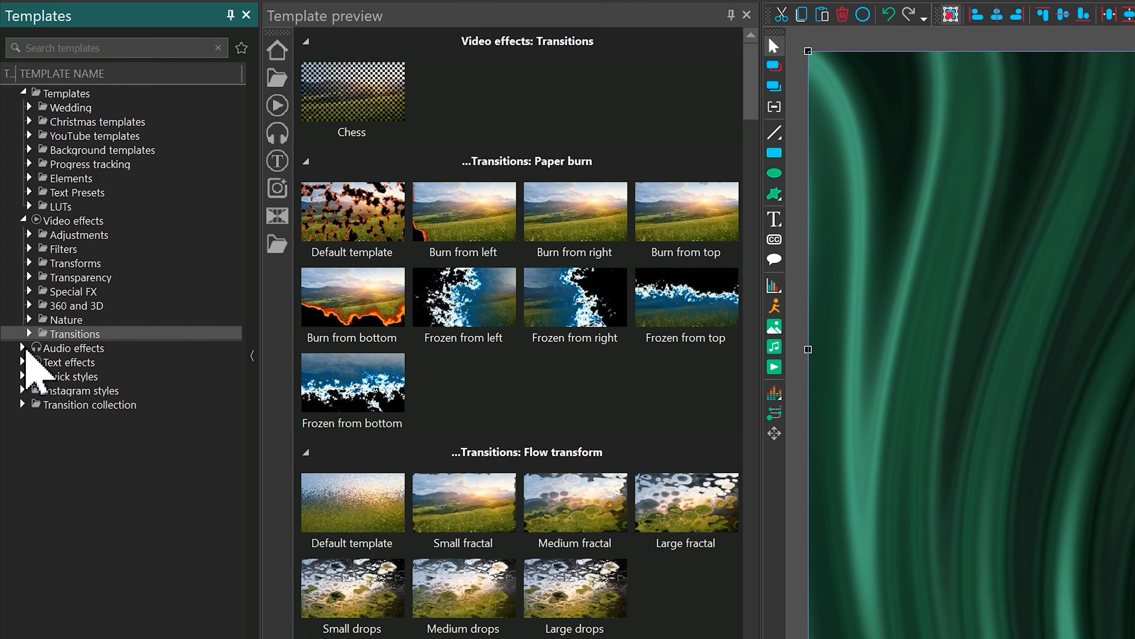
Preview the Amplitude and Delay audio effects and the Text effects group.
{"action": "left_click", "coordinate": [73, 347]}
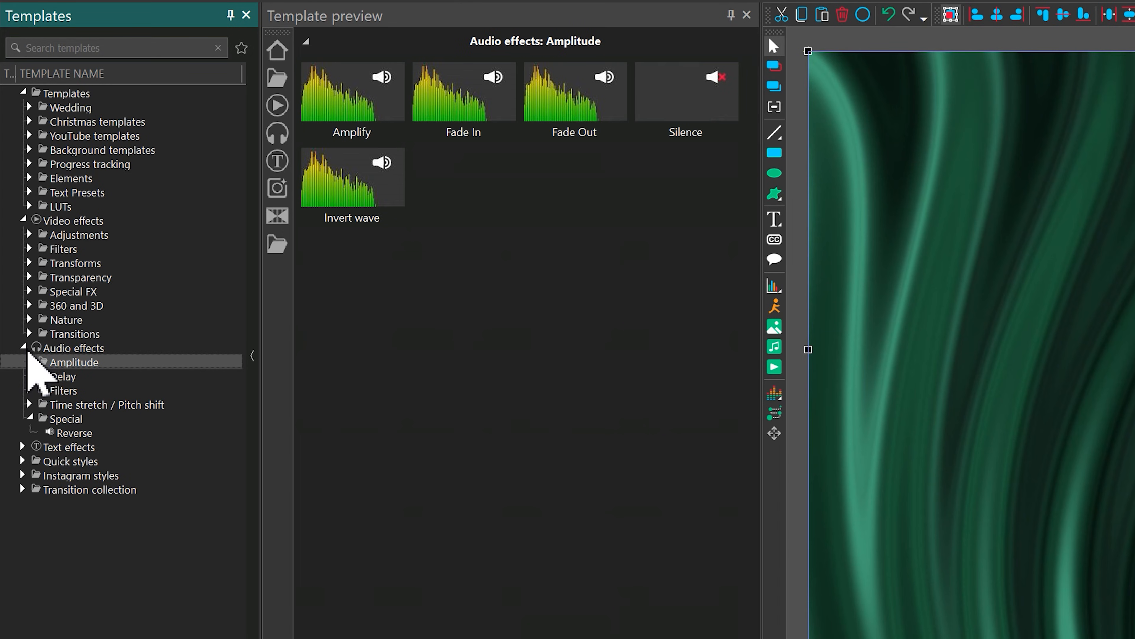
{"action": "left_click", "coordinate": [65, 376]}
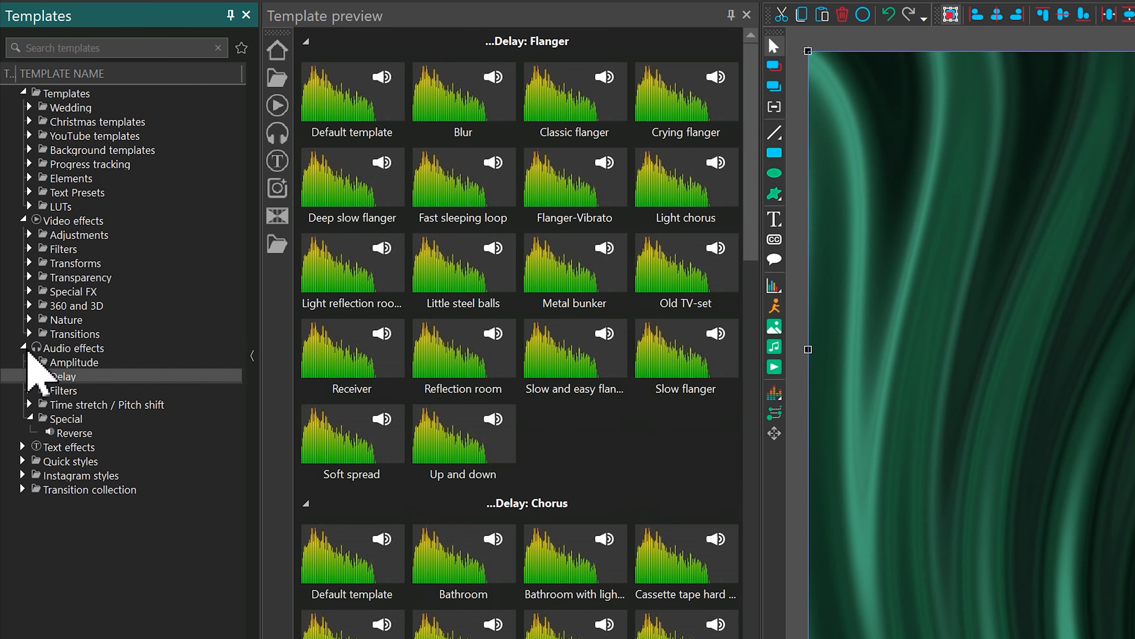
{"action": "left_click", "coordinate": [70, 447]}
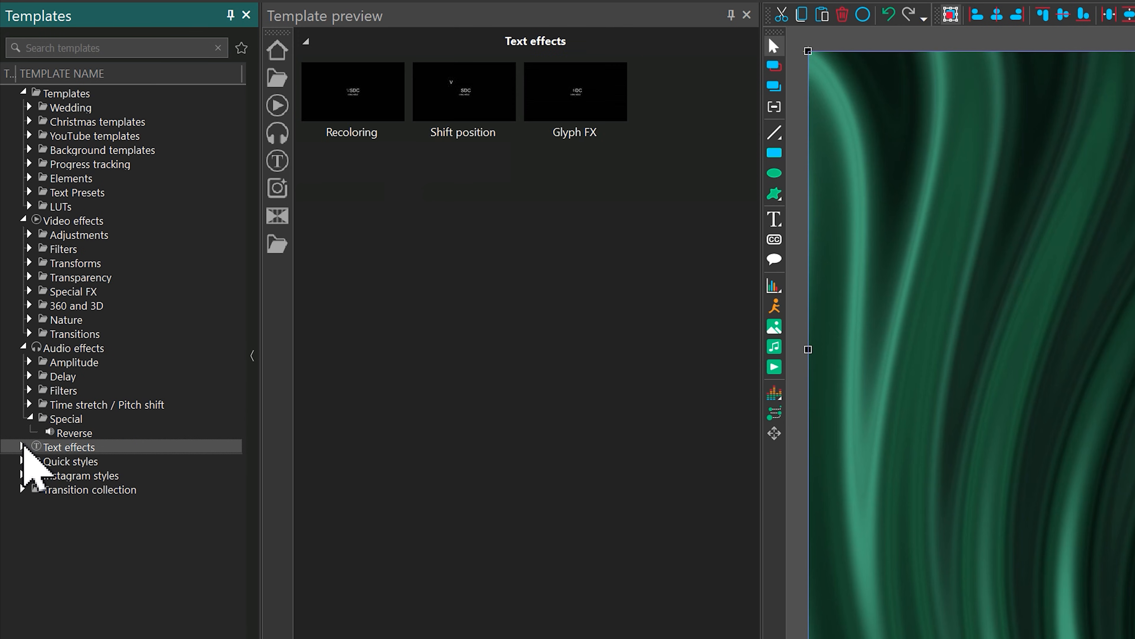
{"action": "left_click", "coordinate": [24, 447]}
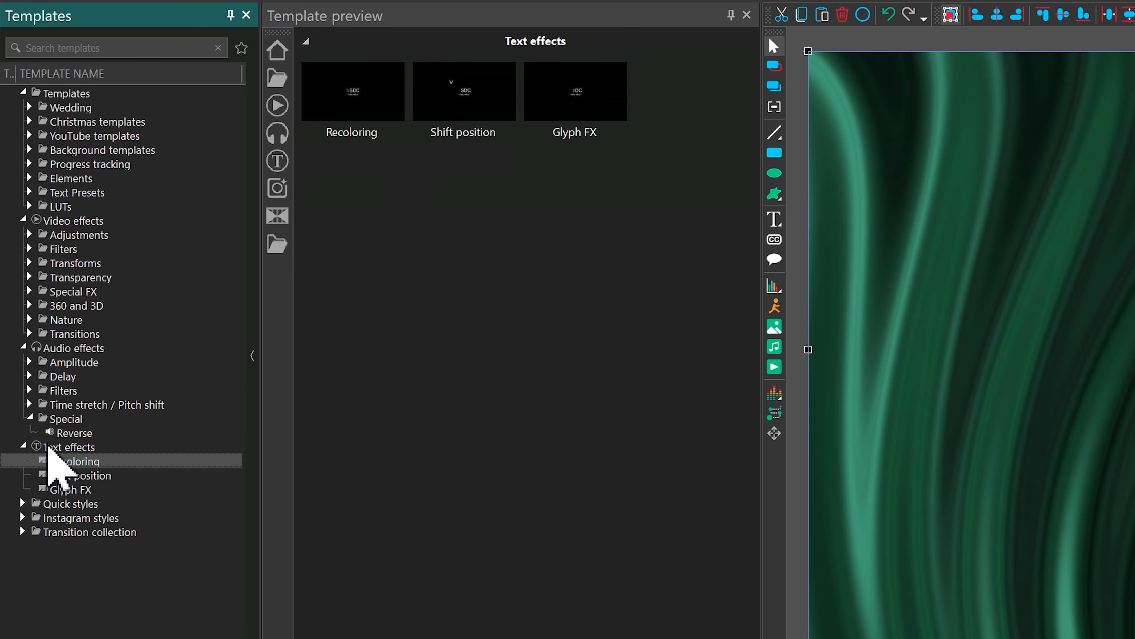
{"action": "left_click", "coordinate": [69, 447]}
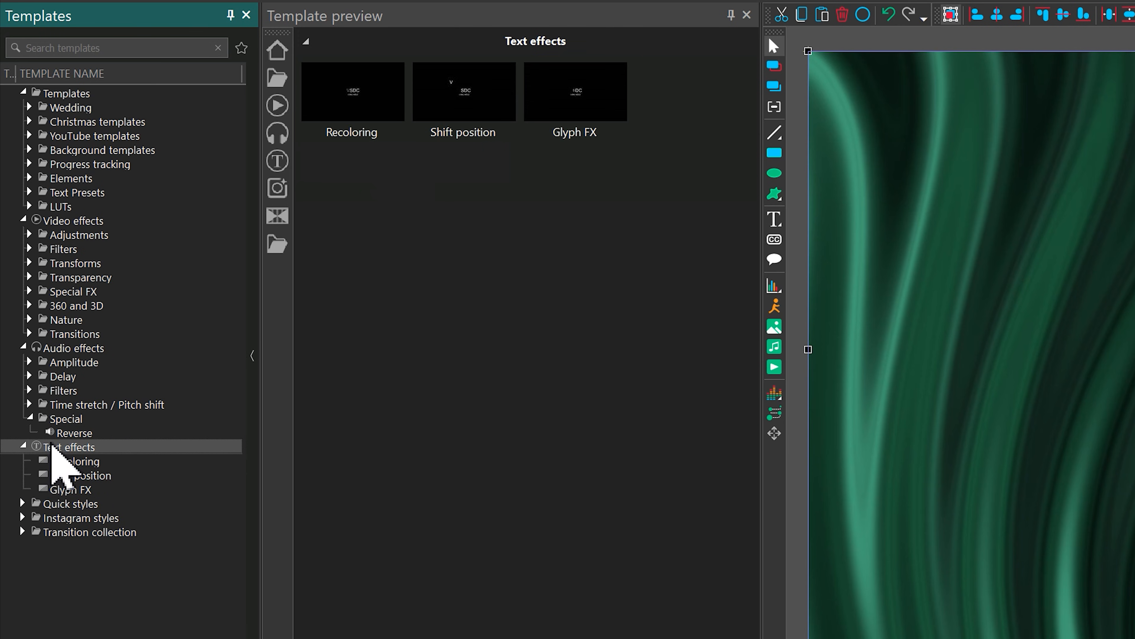
Preview the Quick styles and the Instagram styles filters.
{"action": "left_click", "coordinate": [71, 503]}
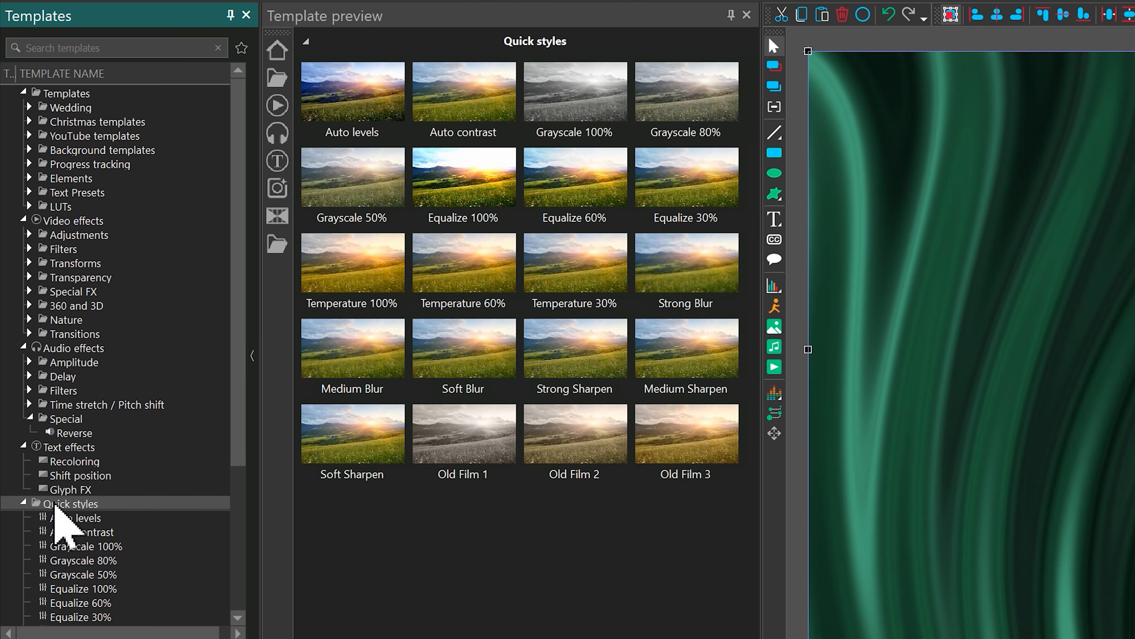
{"action": "scroll", "scroll_direction": "down", "scroll_amount": 3}
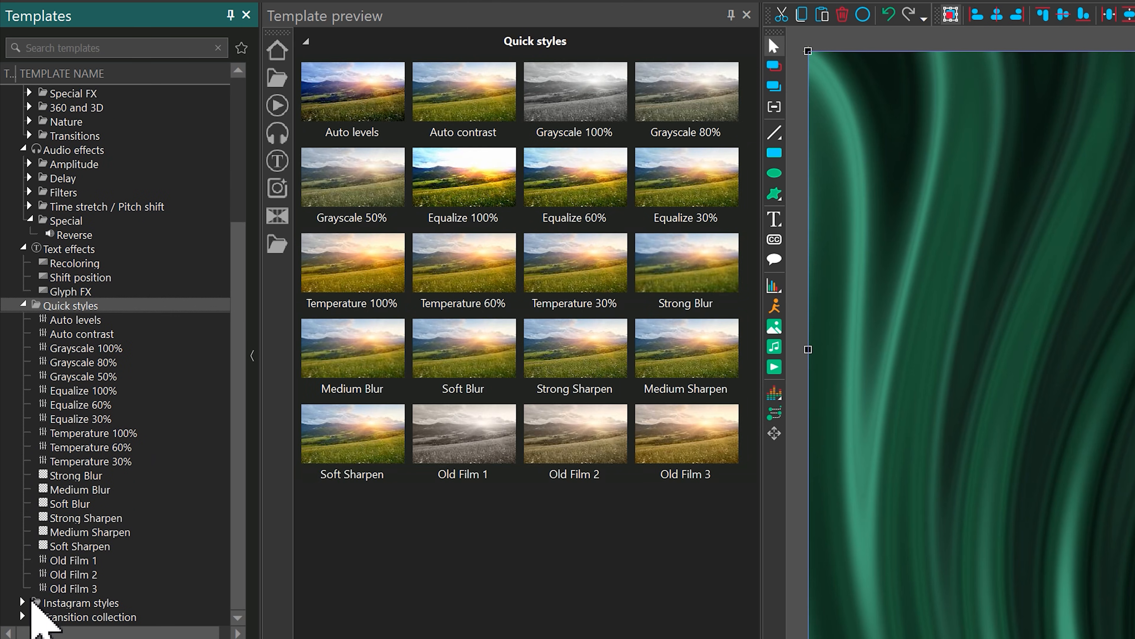
{"action": "left_click", "coordinate": [83, 559]}
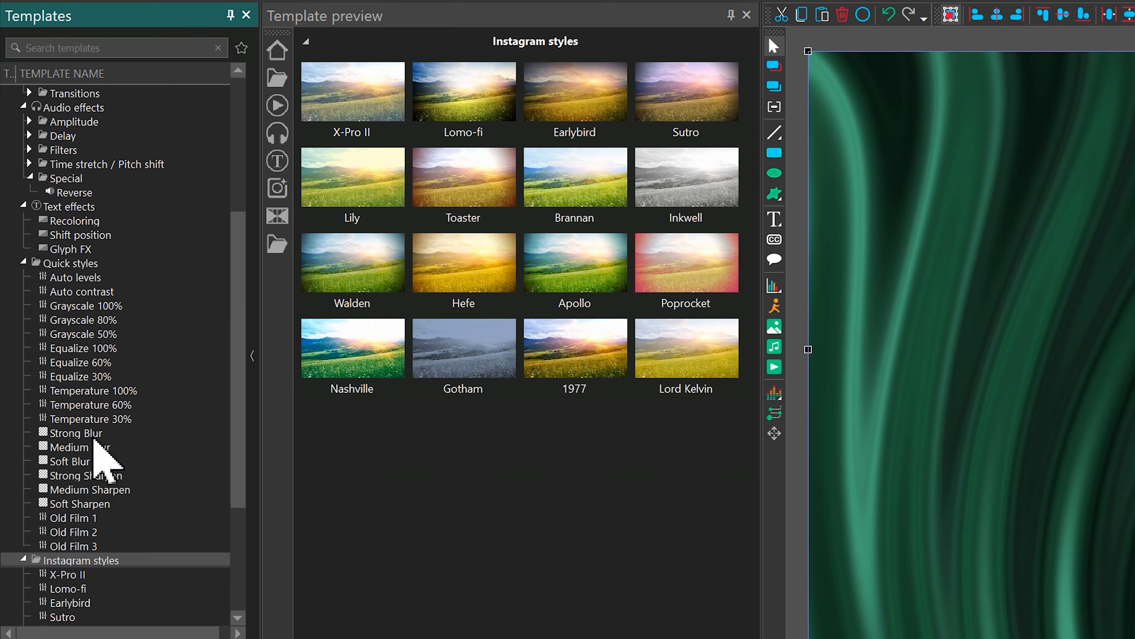
{"action": "scroll", "scroll_direction": "down", "scroll_amount": 3}
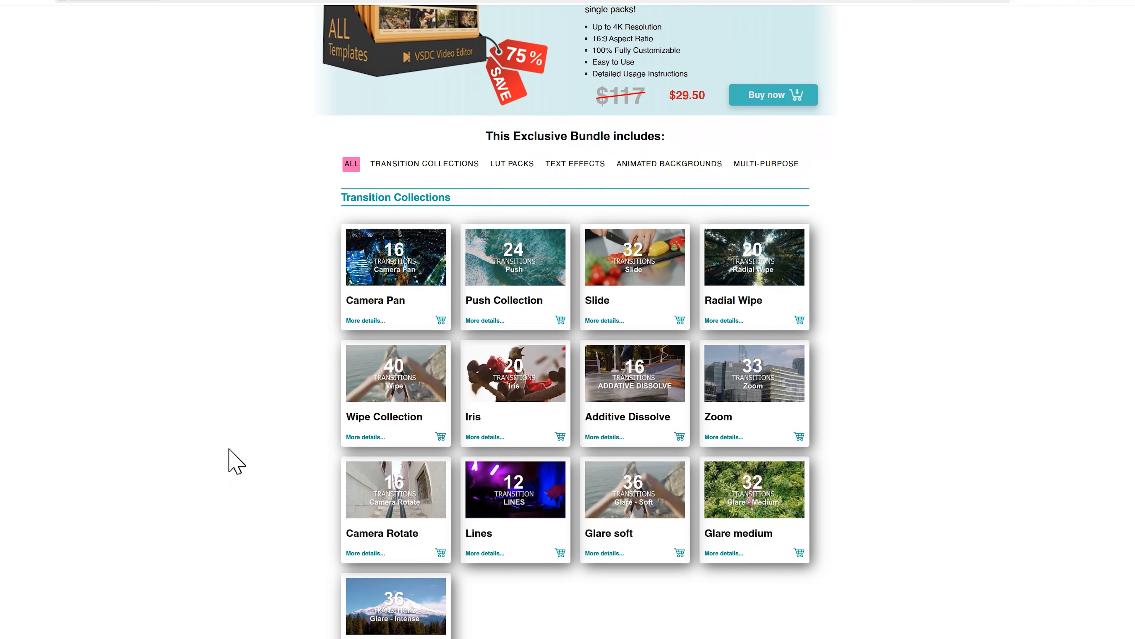
Scroll the bundle page through Transition Collections, LUT Packs, Text Effects, backgrounds and Multi-purpose packs.
{"action": "scroll", "scroll_direction": "down", "scroll_amount": 3}
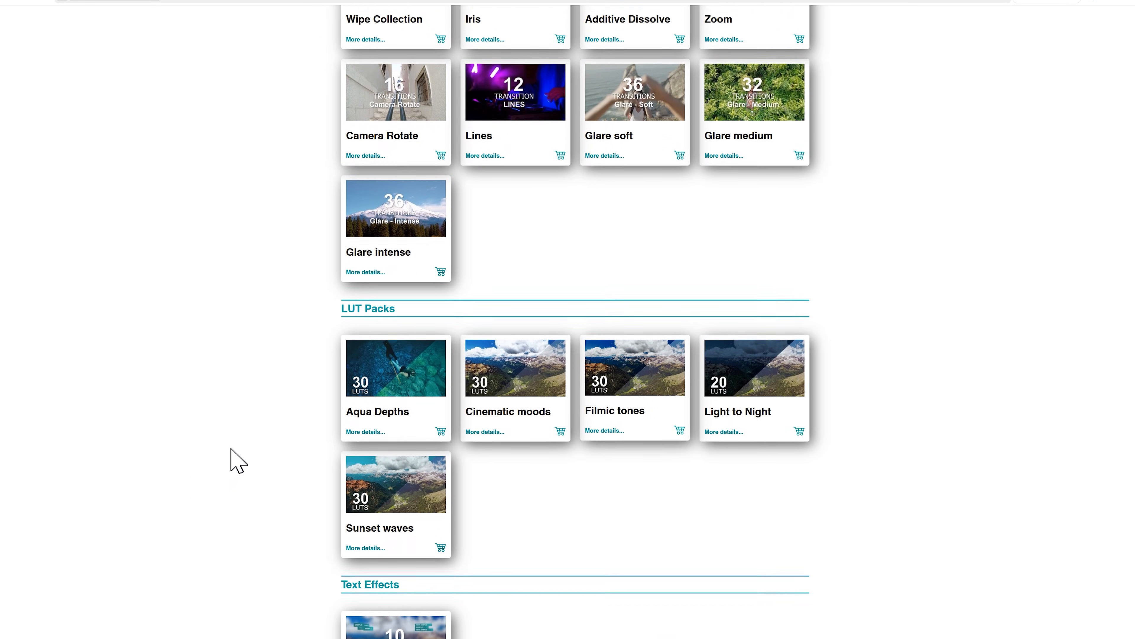
{"action": "scroll", "scroll_direction": "down", "scroll_amount": 3}
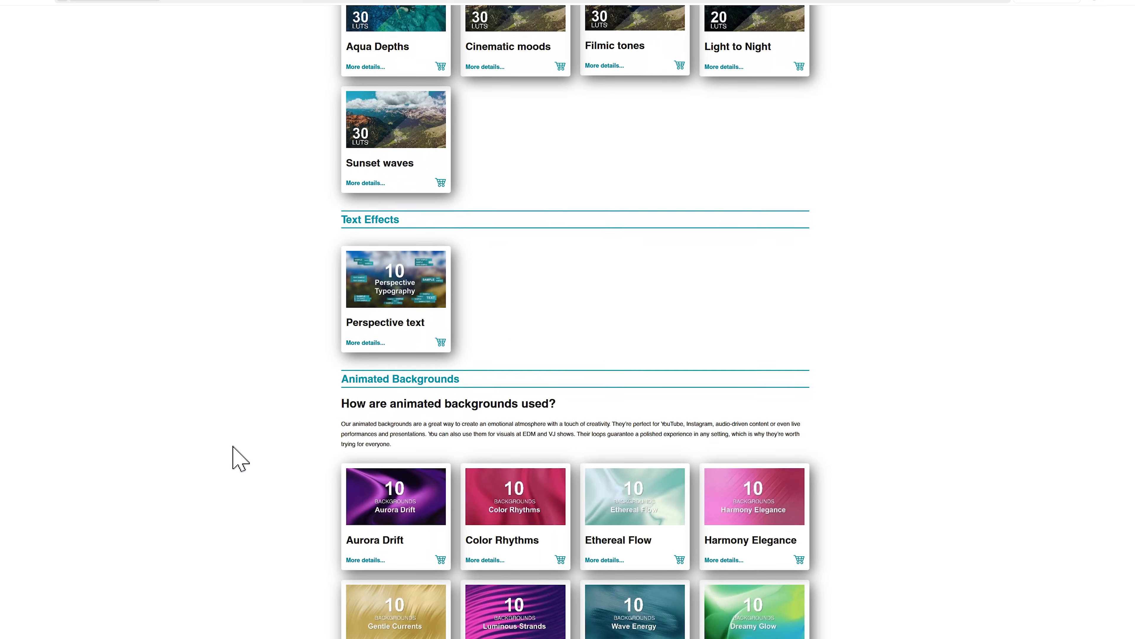
{"action": "scroll", "scroll_direction": "down", "scroll_amount": 3}
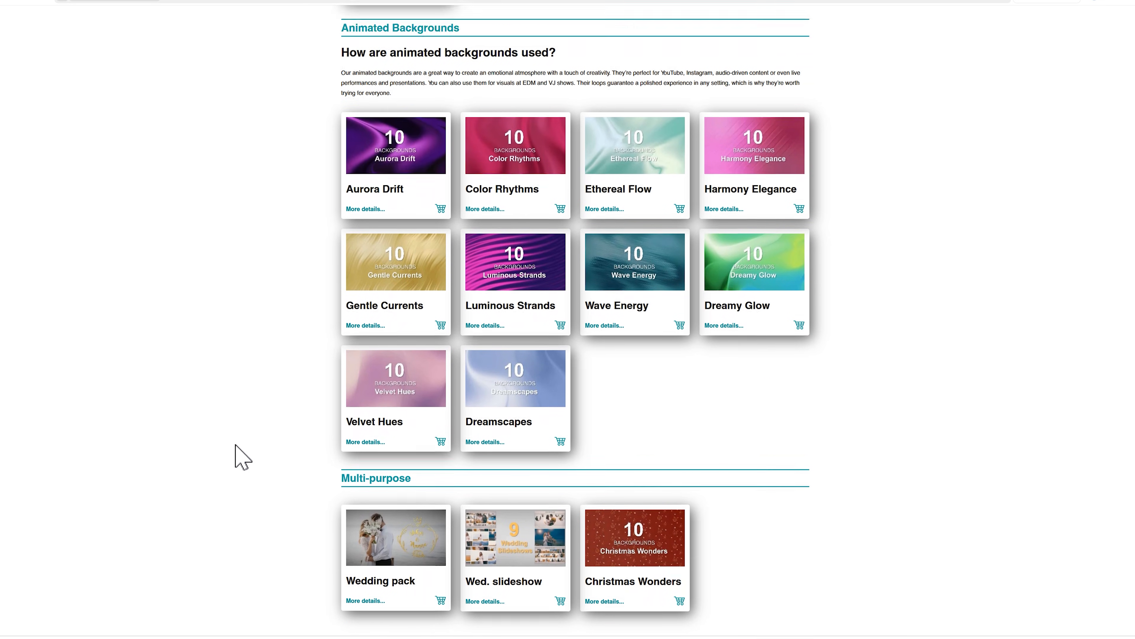
{"action": "scroll", "scroll_direction": "up", "scroll_amount": 3}
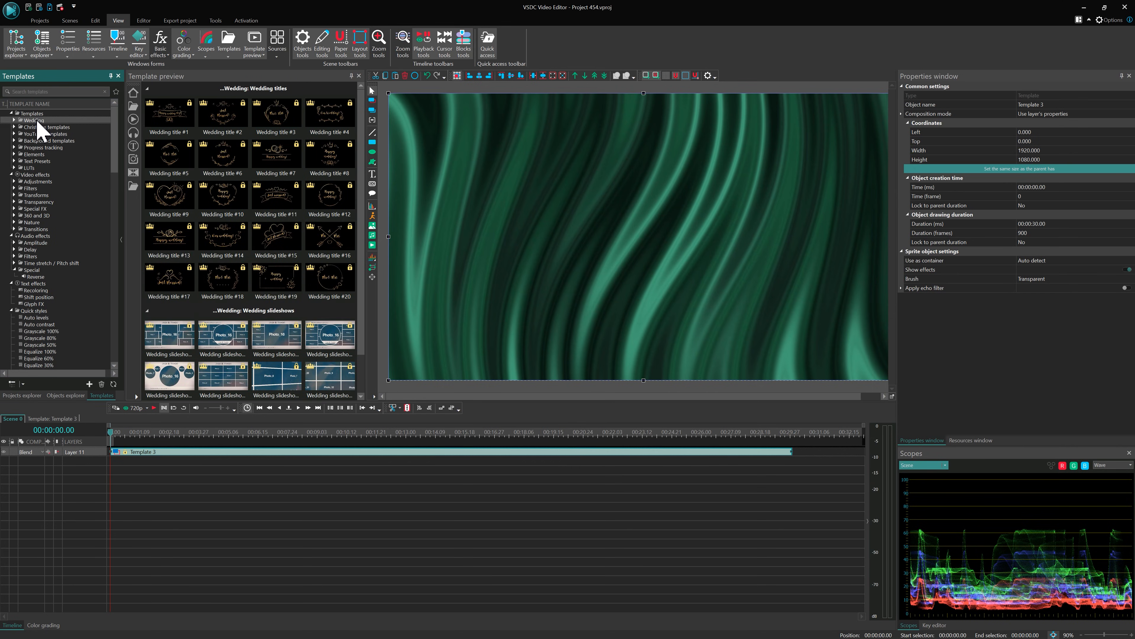
Expand Wedding titles, add the Happy wedding! title, then show export settings.
{"action": "left_click", "coordinate": [15, 120]}
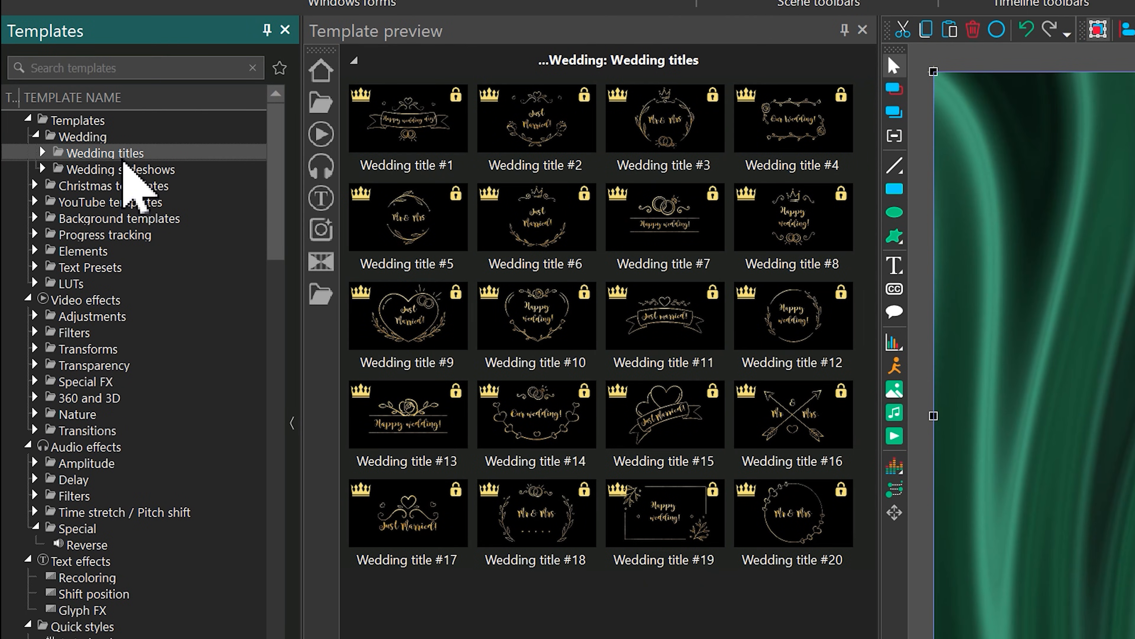
{"action": "mouse_move", "coordinate": [209, 380]}
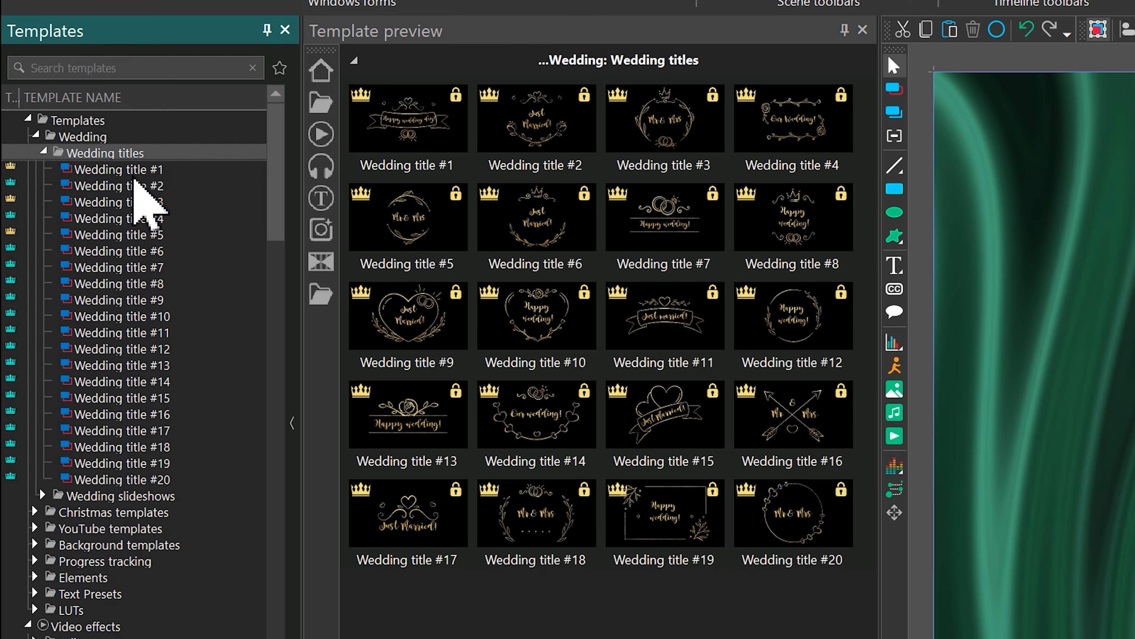
{"action": "mouse_move", "coordinate": [163, 210]}
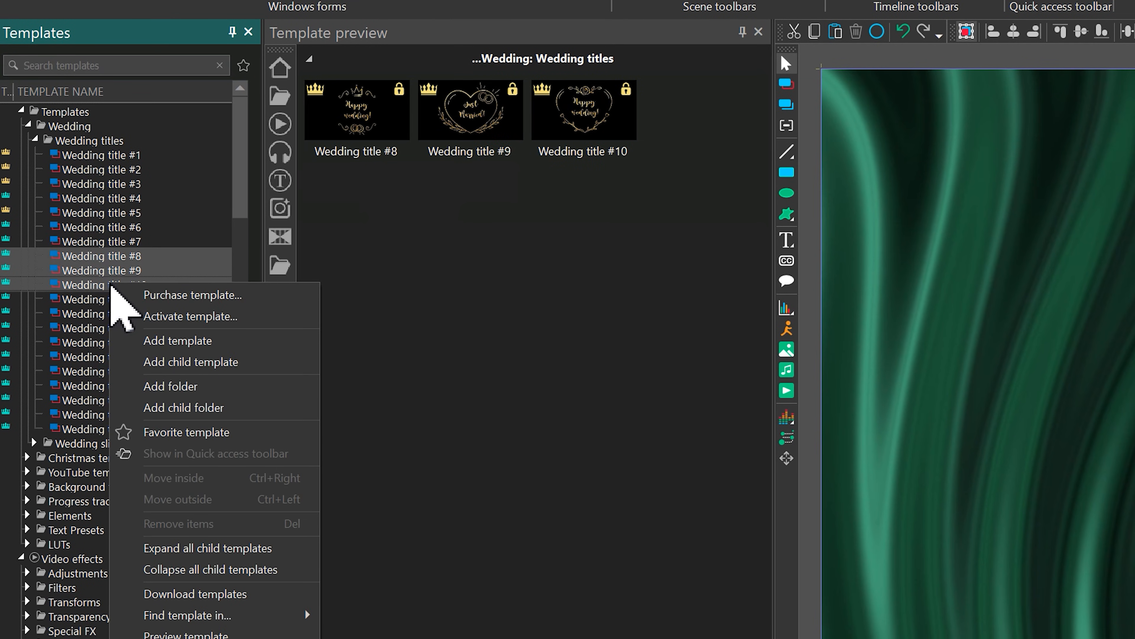
{"action": "mouse_move", "coordinate": [194, 593]}
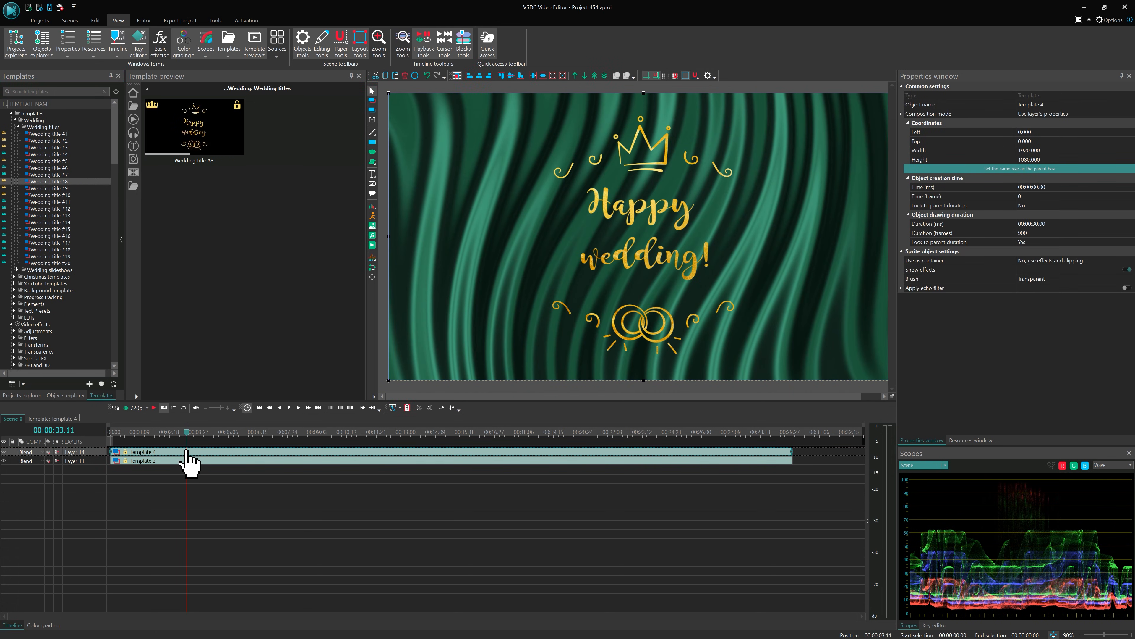
{"action": "left_click", "coordinate": [179, 20]}
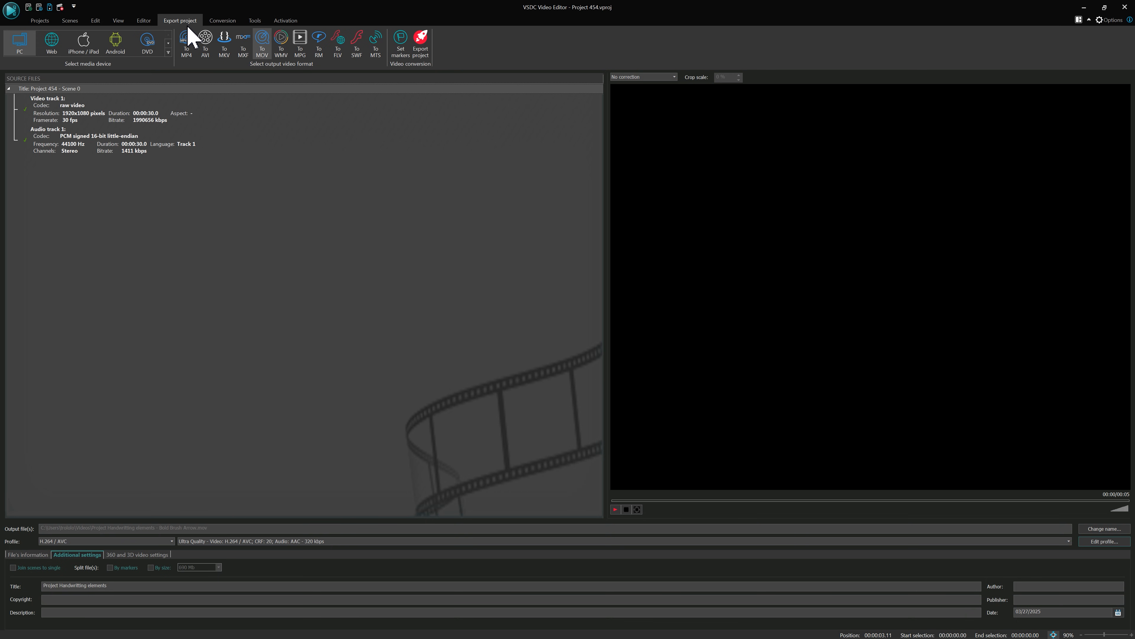
{"action": "left_click", "coordinate": [206, 43]}
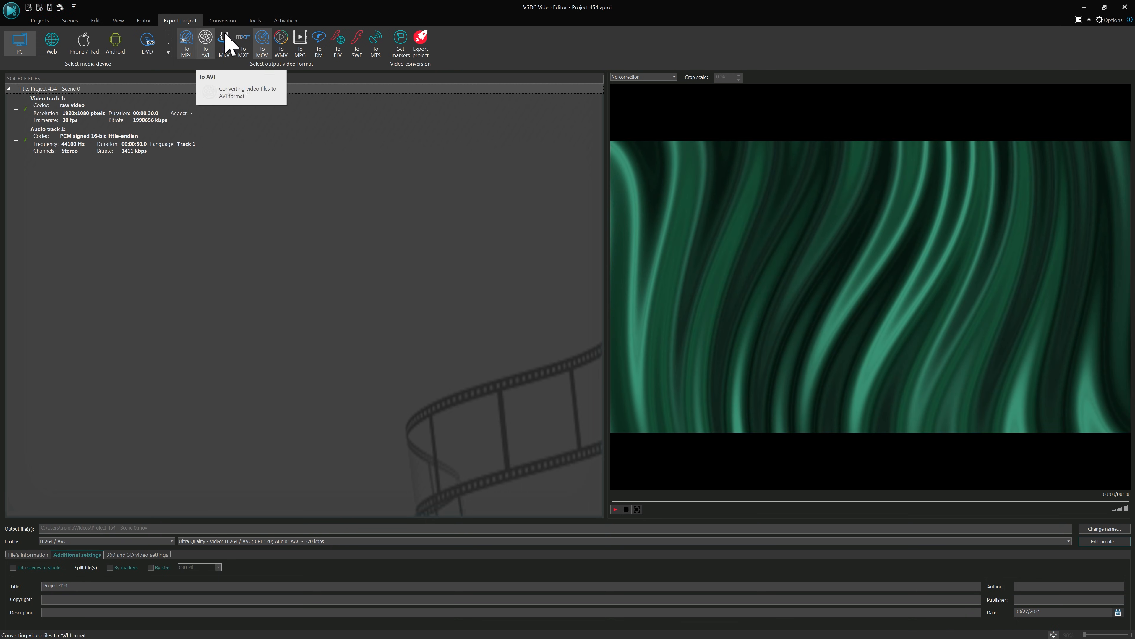
{"action": "left_click", "coordinate": [420, 43]}
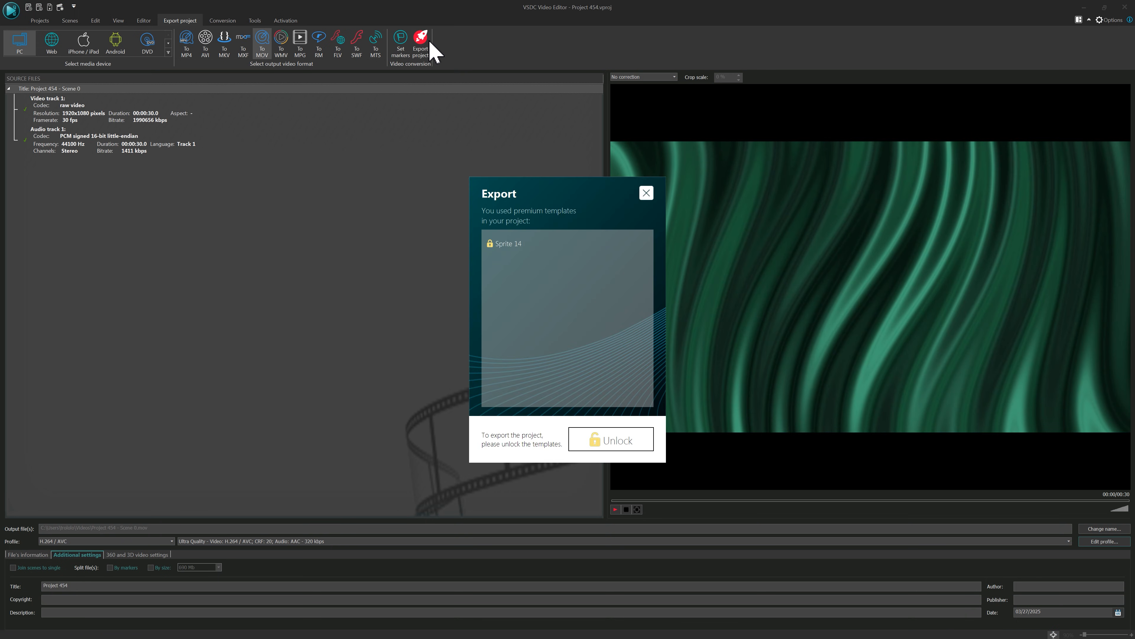
{"action": "mouse_move", "coordinate": [449, 80]}
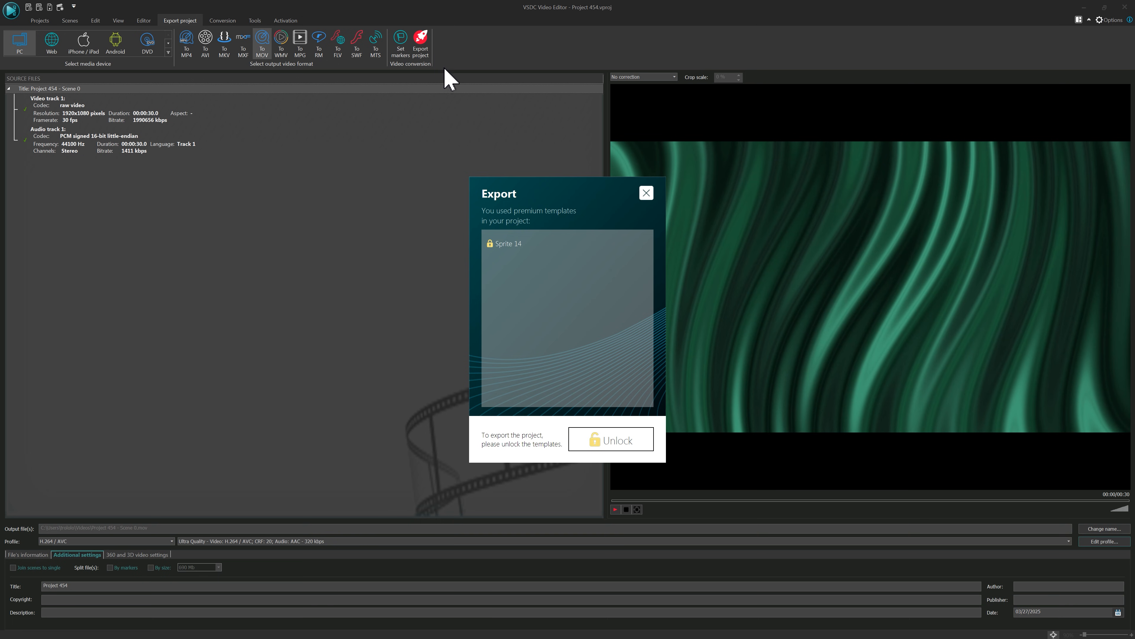
{"action": "mouse_move", "coordinate": [487, 429]}
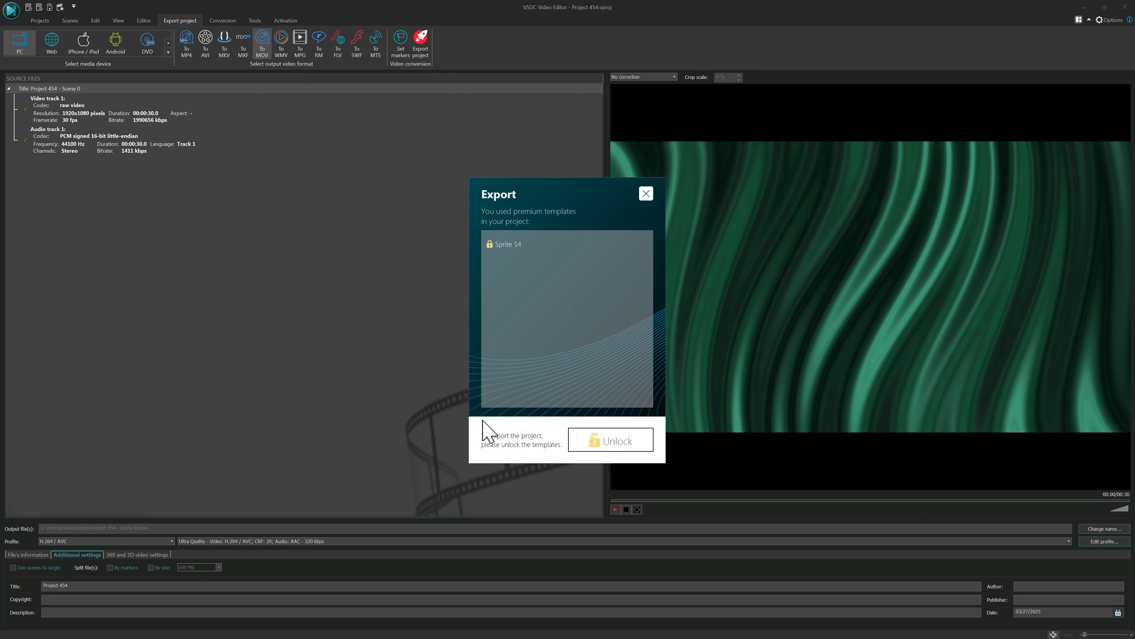
{"action": "left_click", "coordinate": [610, 439]}
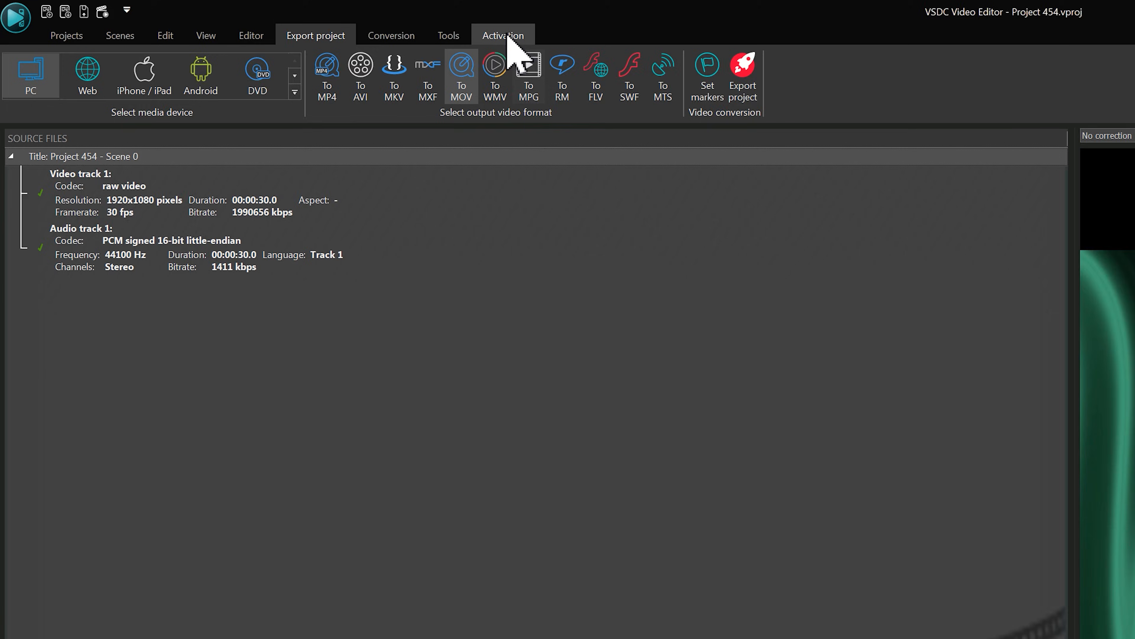
Submit a license key in the Pro activation form.
{"action": "left_click", "coordinate": [503, 35]}
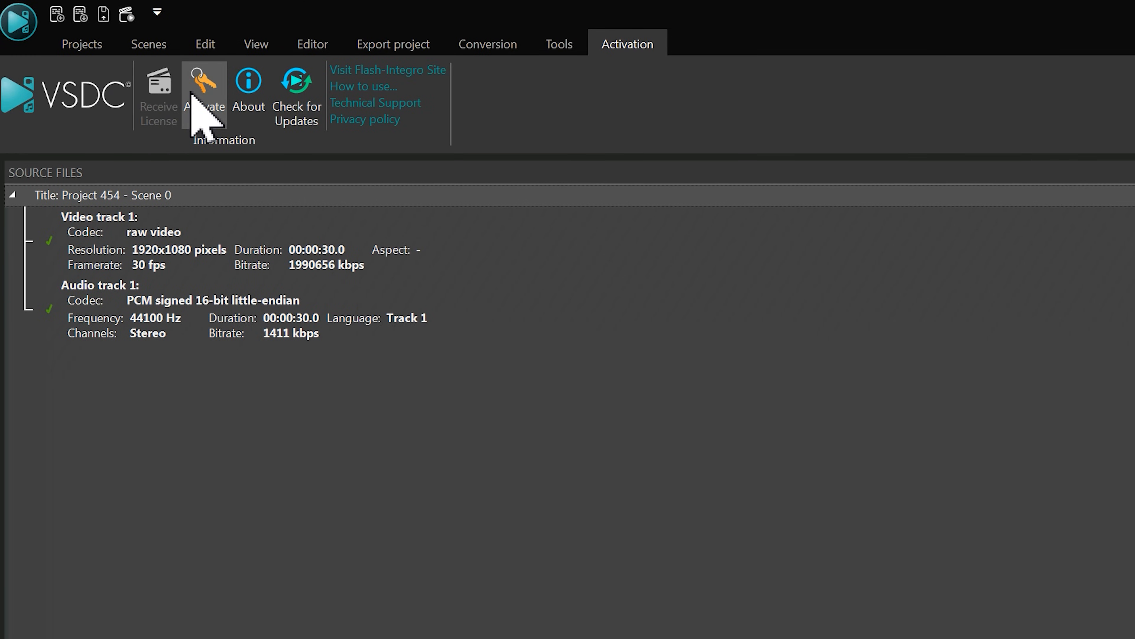
{"action": "left_click", "coordinate": [204, 87]}
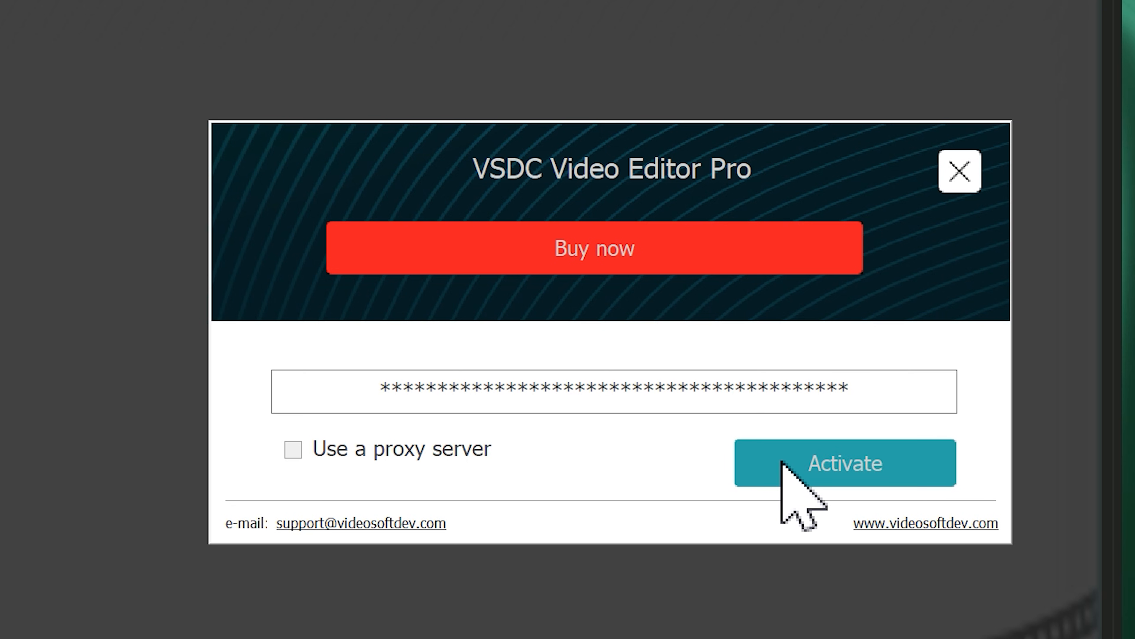
{"action": "left_click", "coordinate": [845, 462]}
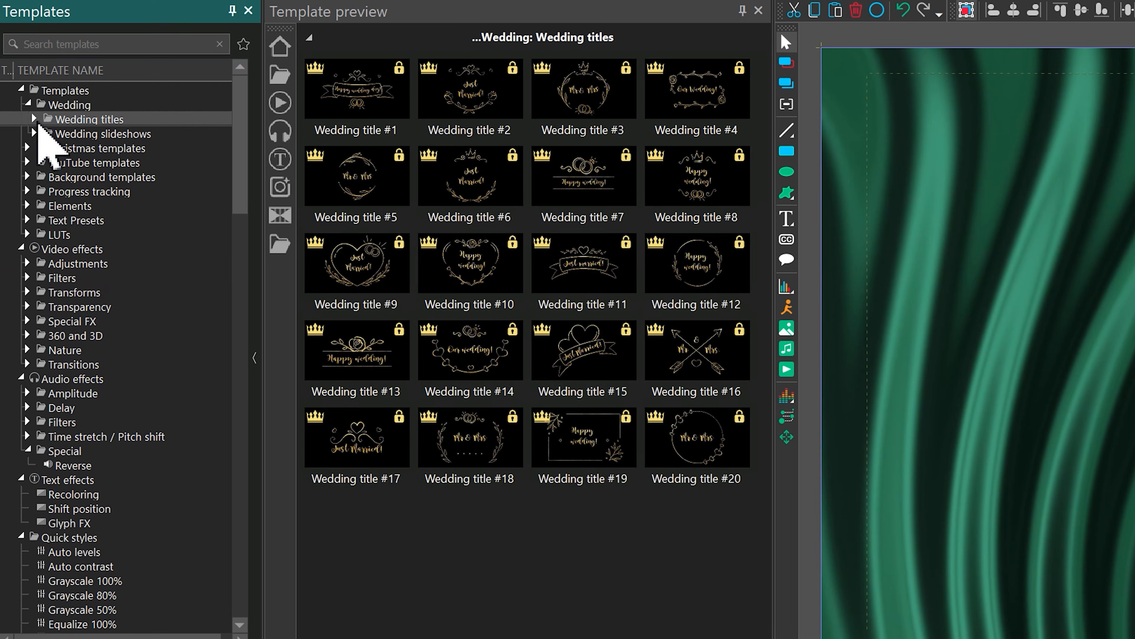
Apply a Rotate transform template to the green background layer.
{"action": "left_click", "coordinate": [73, 292]}
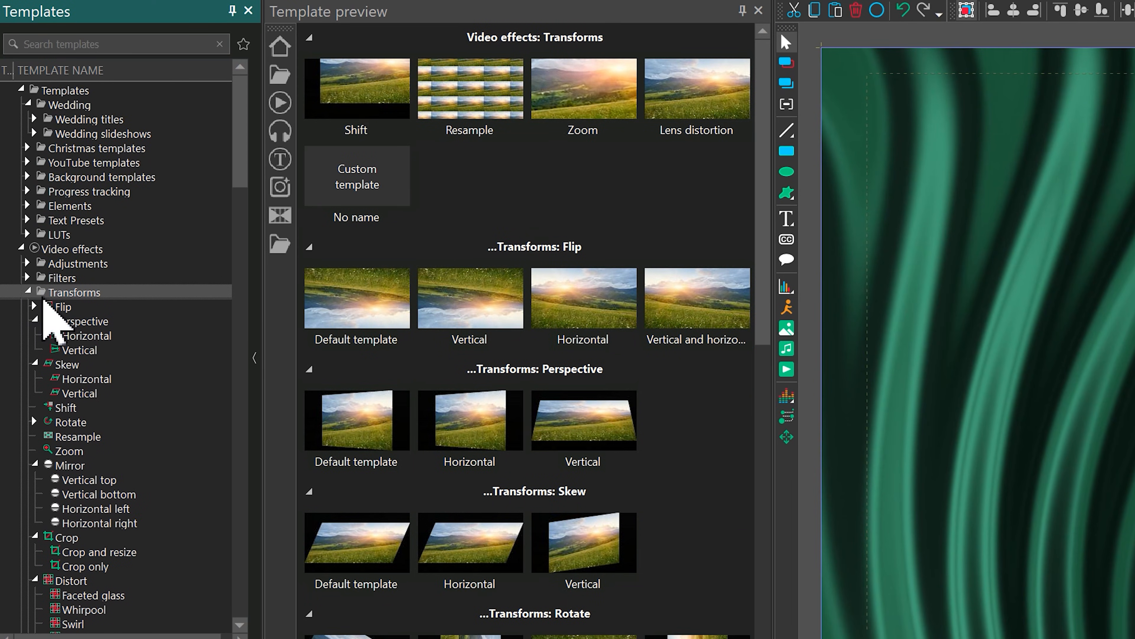
{"action": "left_click", "coordinate": [70, 422]}
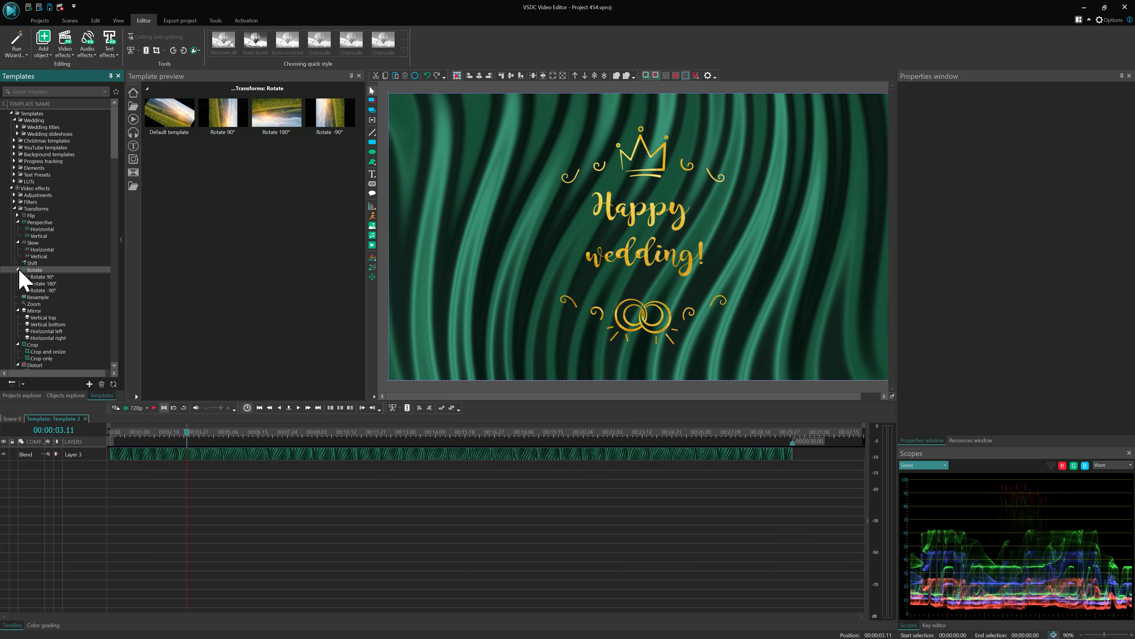
{"action": "left_click", "coordinate": [41, 283]}
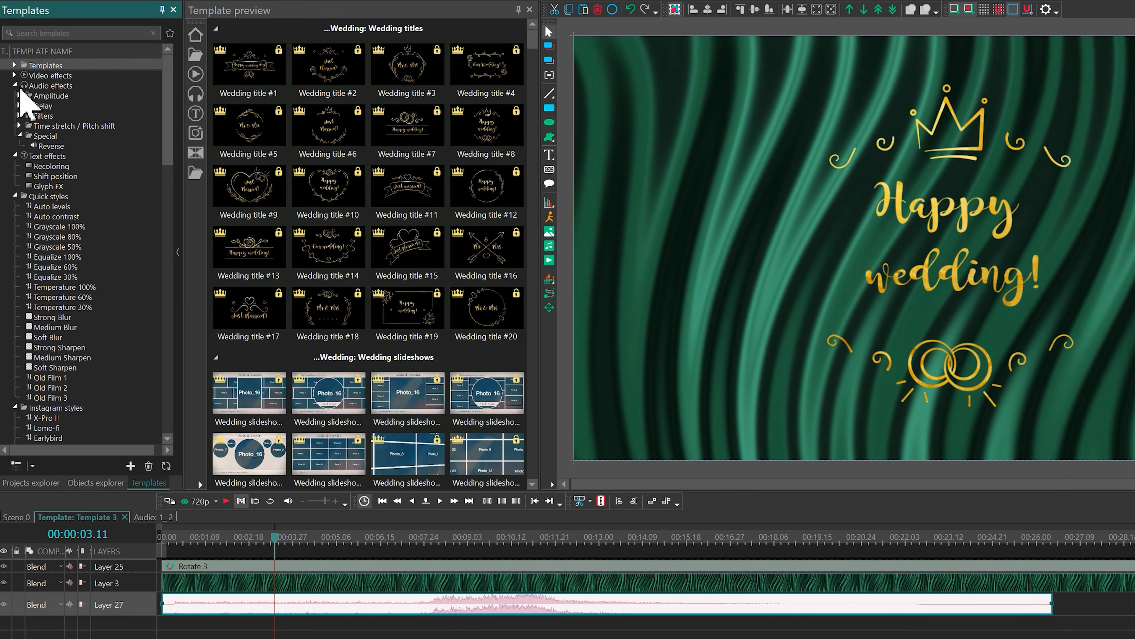
Apply Amplify, Fade In and Fade Out to the audio, lining the fade-out after the fade-in.
{"action": "left_click", "coordinate": [51, 86]}
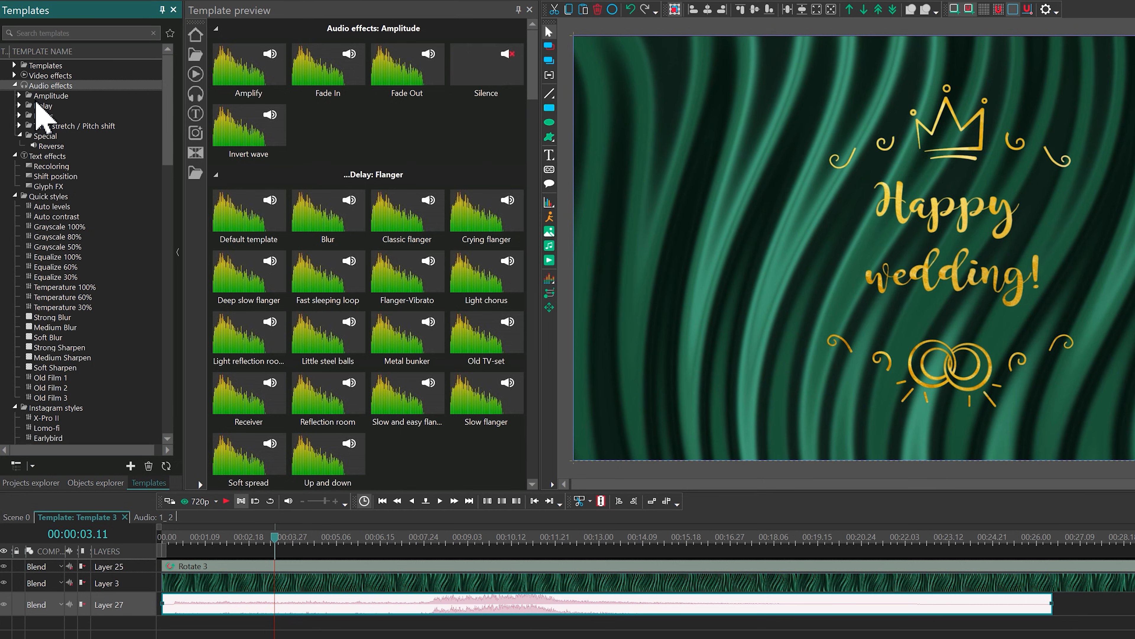
{"action": "left_click", "coordinate": [50, 105]}
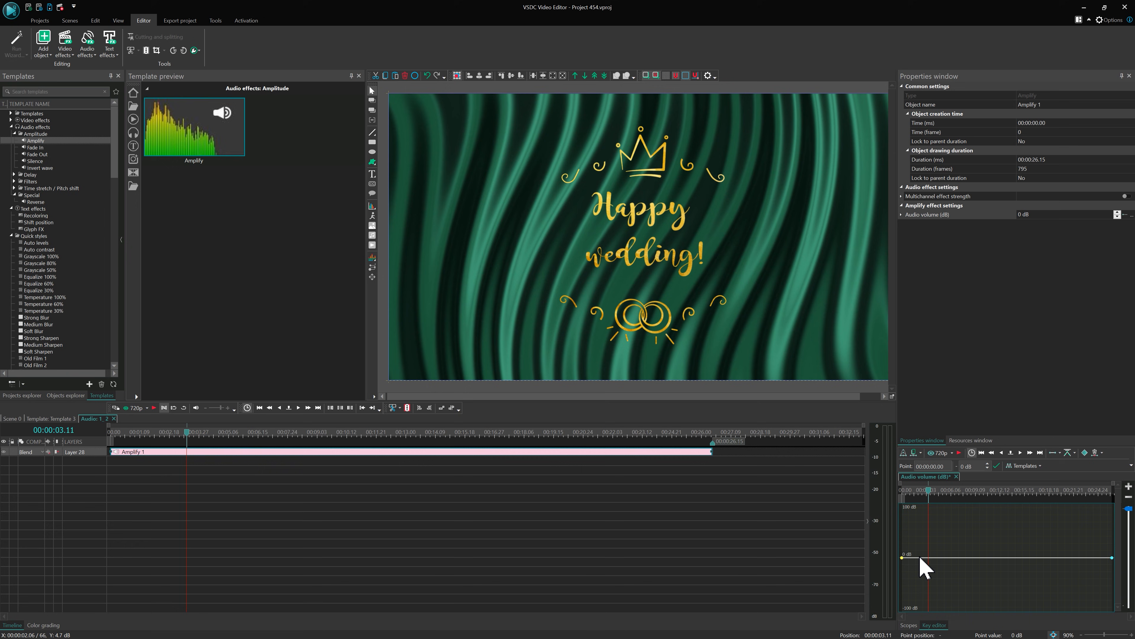
{"action": "left_click", "coordinate": [956, 558]}
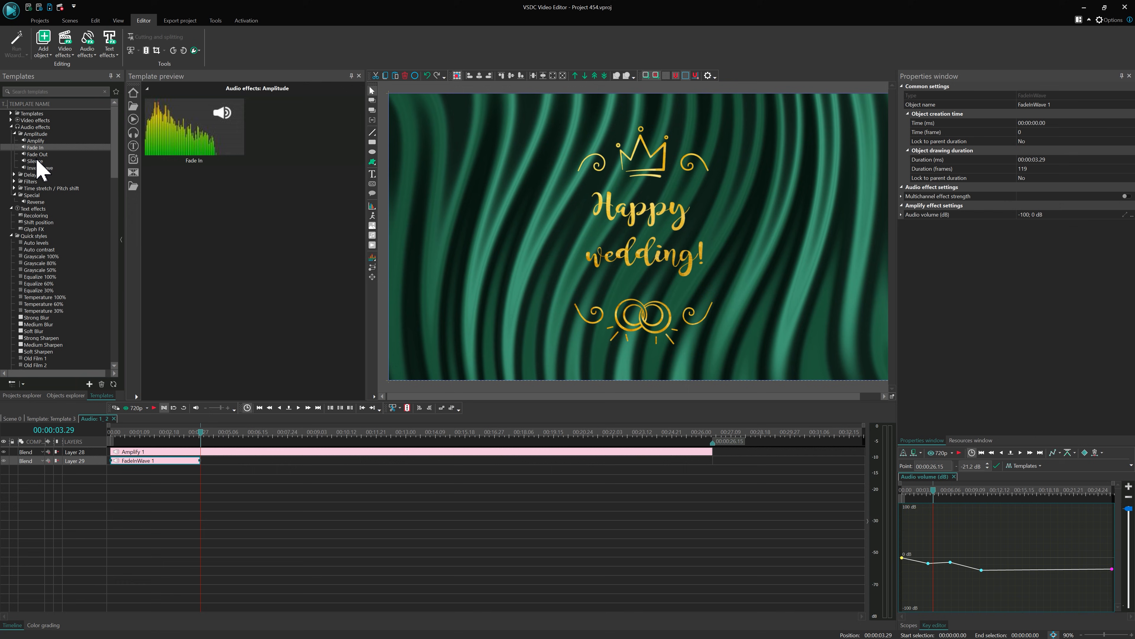
{"action": "double_click", "coordinate": [36, 154]}
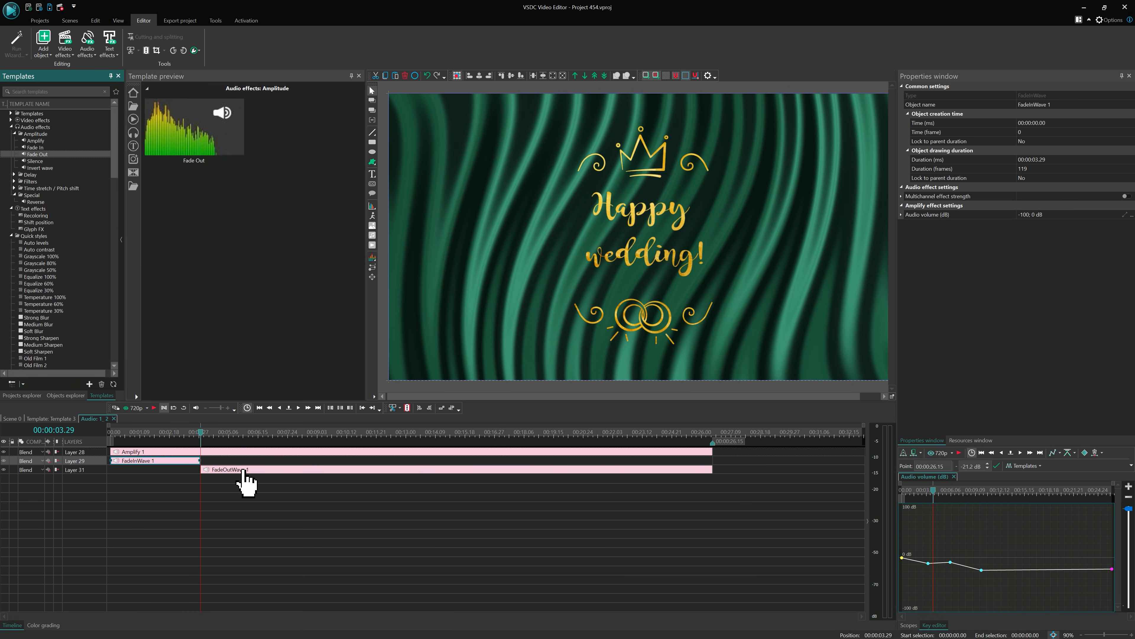
{"action": "left_click_drag", "start_coordinate": [224, 469], "coordinate": [645, 468]}
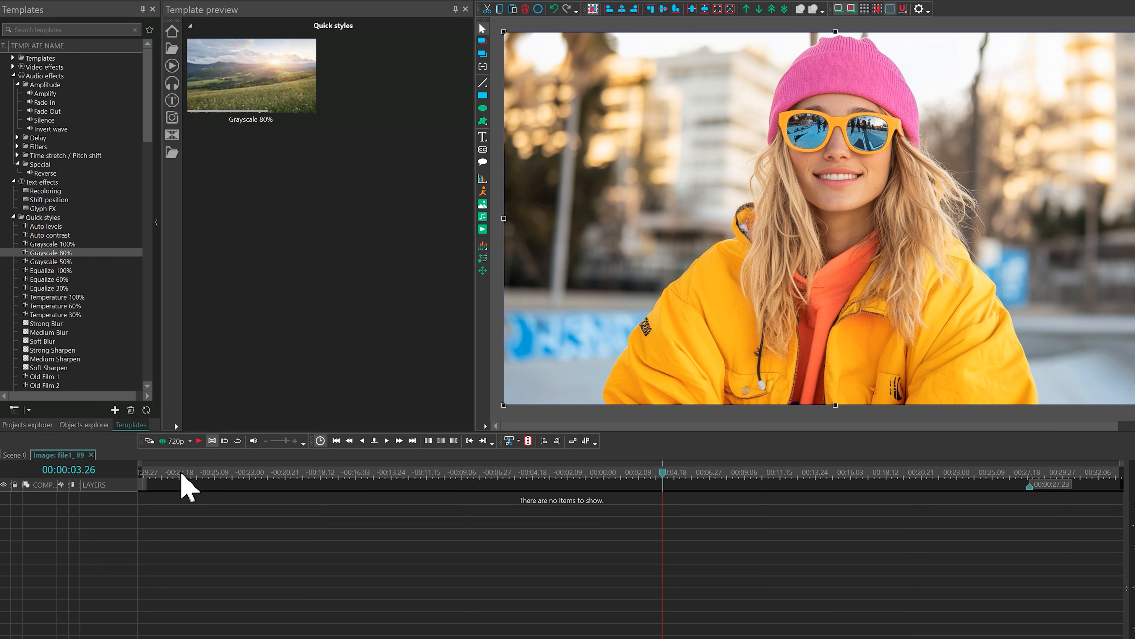
{"action": "mouse_move", "coordinate": [55, 224]}
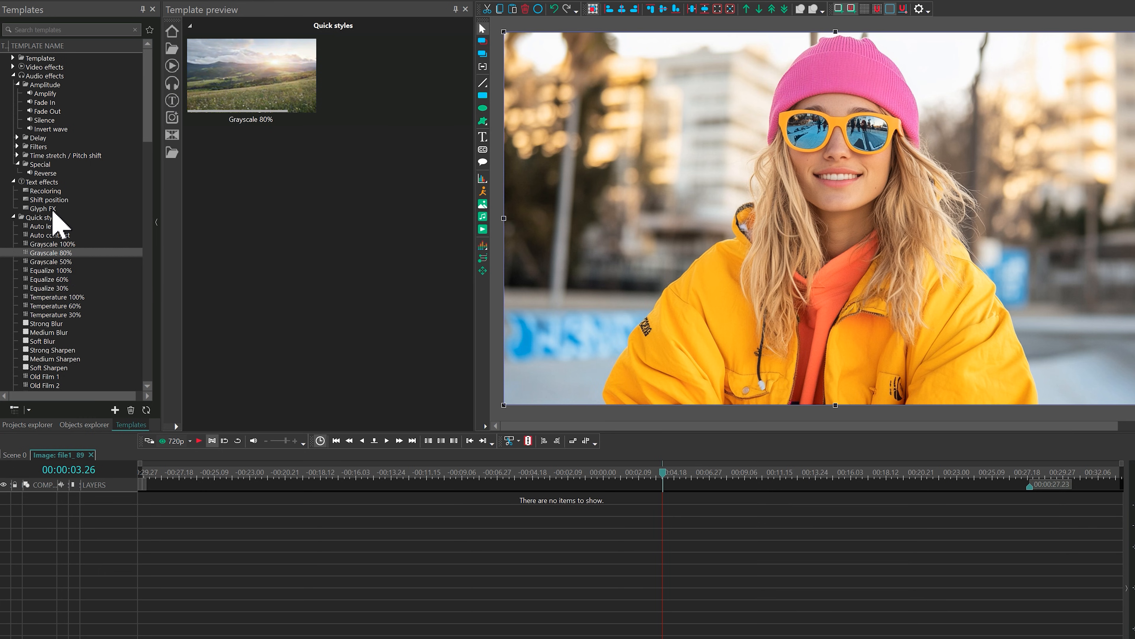
{"action": "mouse_move", "coordinate": [58, 264]}
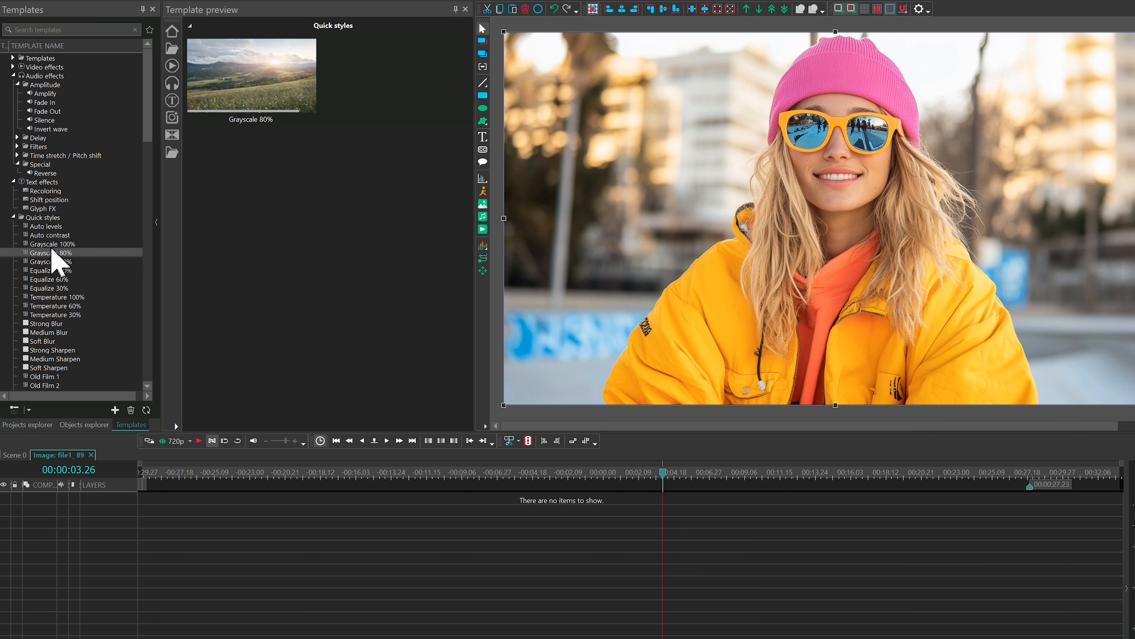
Apply the Grayscale 80% quick style to the photo and clear the timeline selection.
{"action": "double_click", "coordinate": [49, 253]}
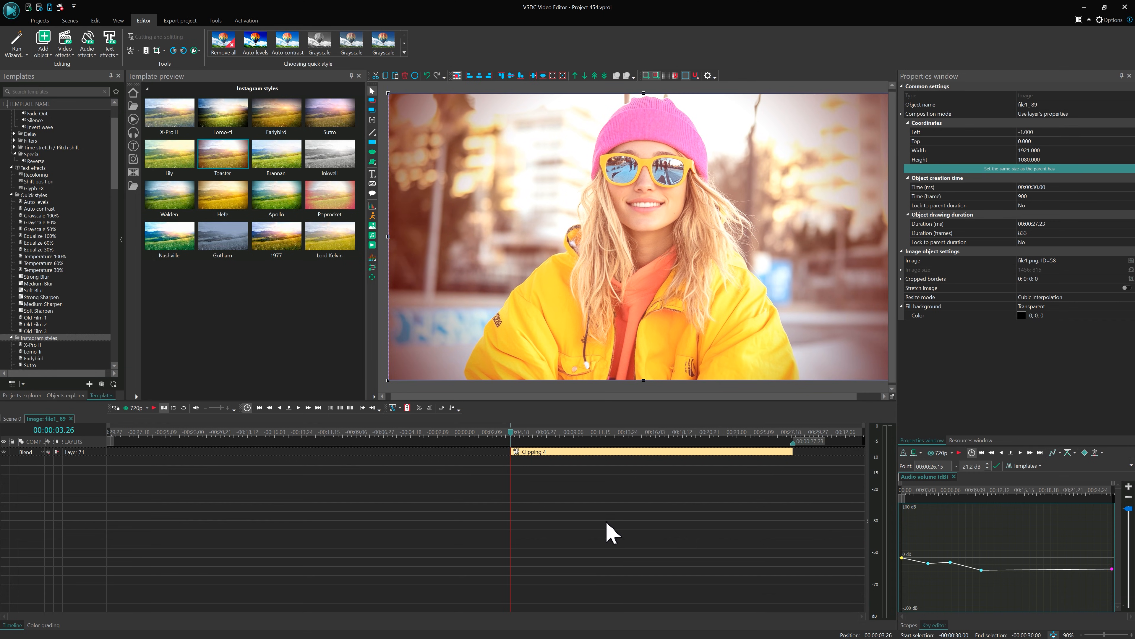
{"action": "left_click", "coordinate": [233, 42]}
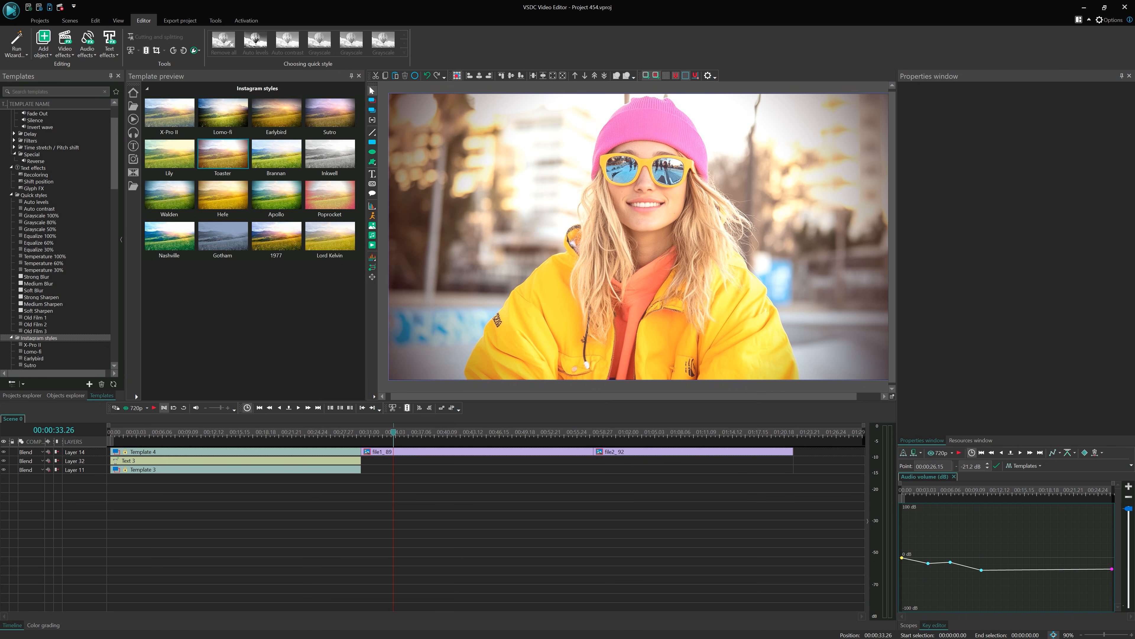
Alt-drag the second photo clip onto the first and set the playhead at the overlap.
{"action": "key", "text": "alt"}
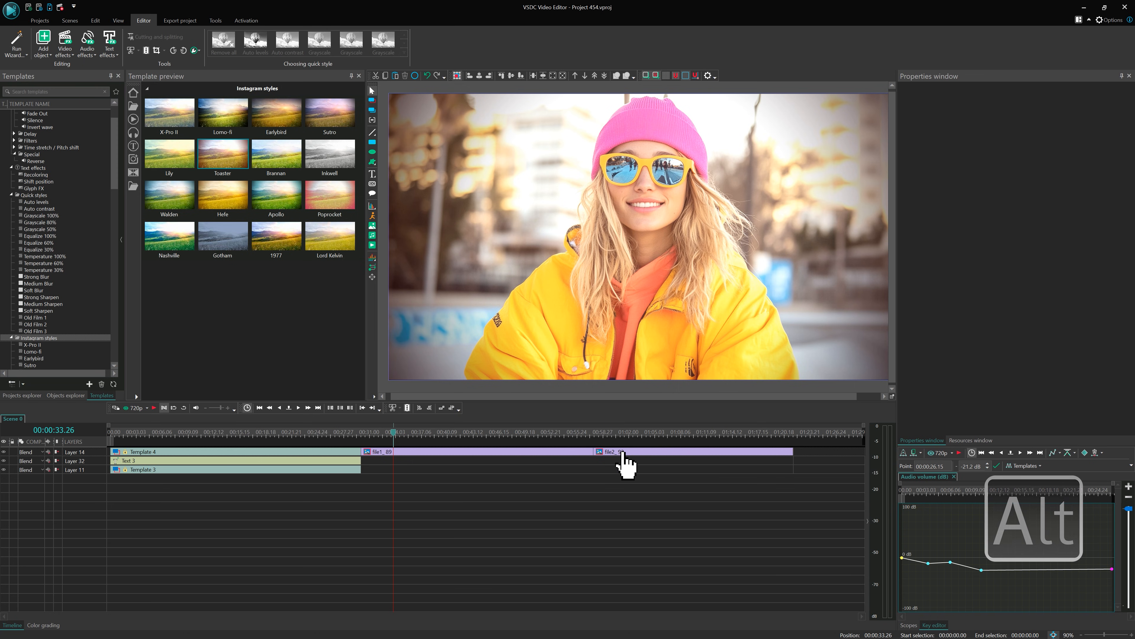
{"action": "left_click", "coordinate": [613, 451]}
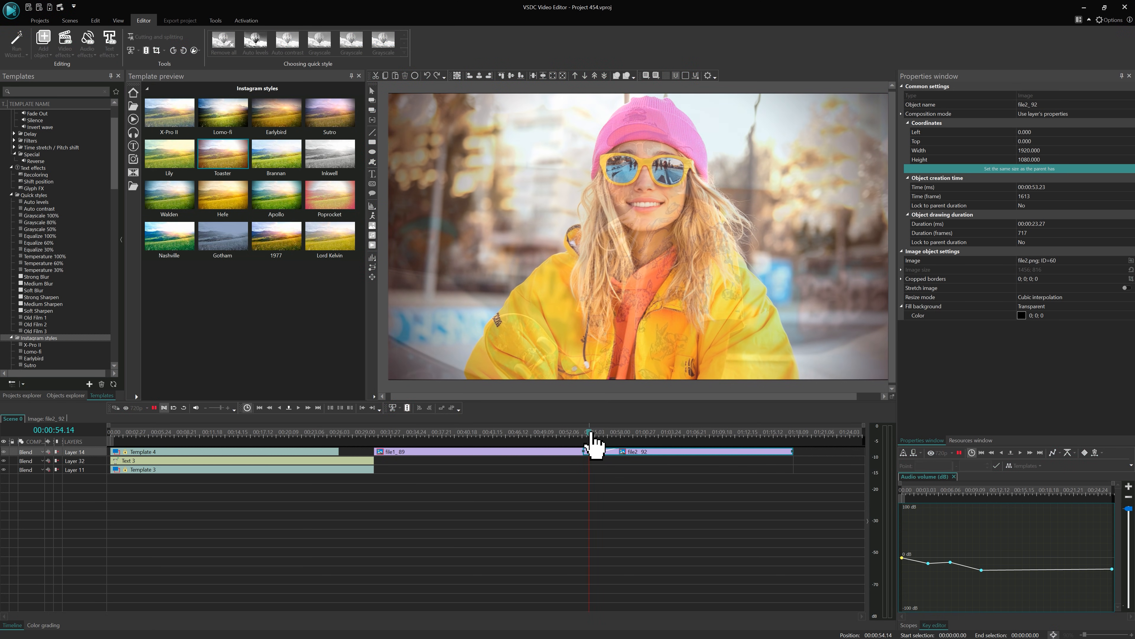
{"action": "left_click", "coordinate": [607, 432]}
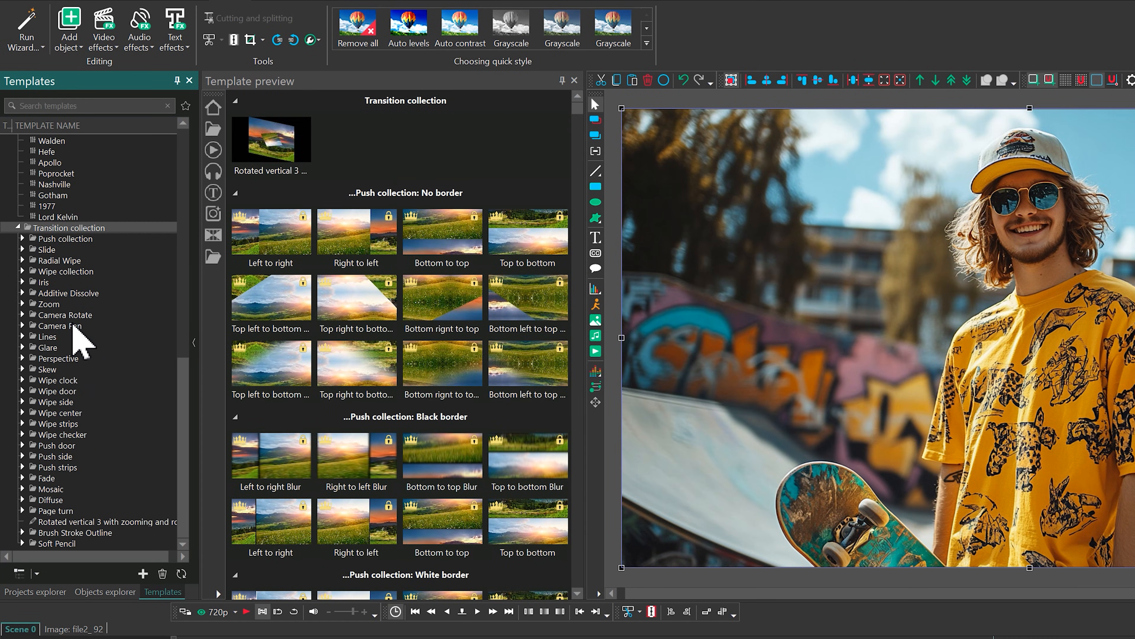
Show the Camera Pan templates from the Transition collection.
{"action": "left_click", "coordinate": [59, 326]}
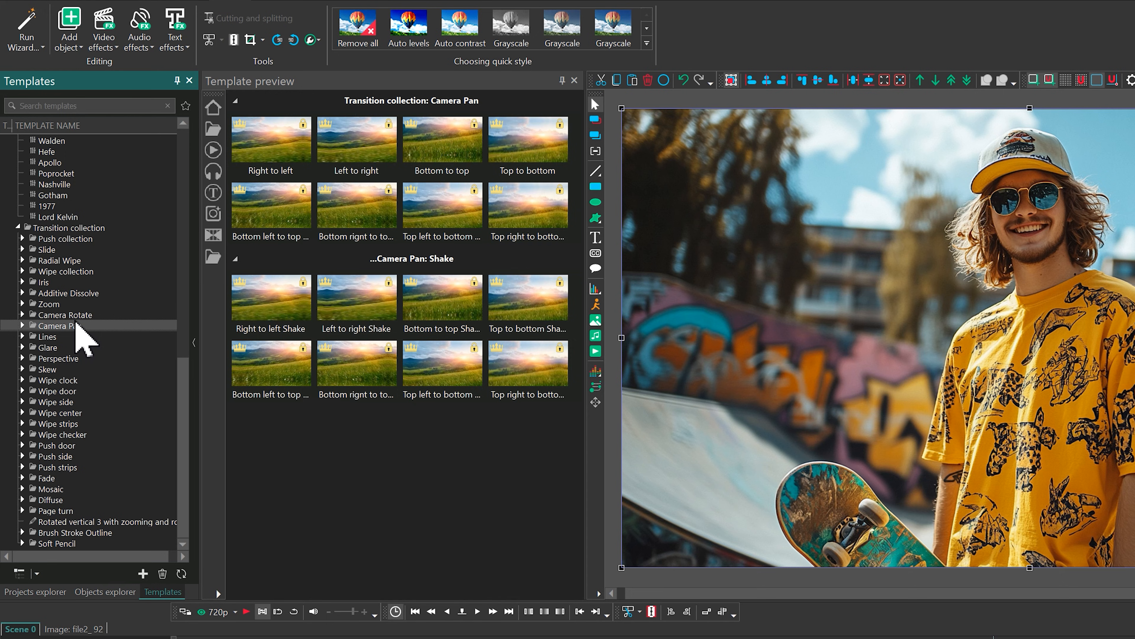
{"action": "left_click", "coordinate": [355, 140]}
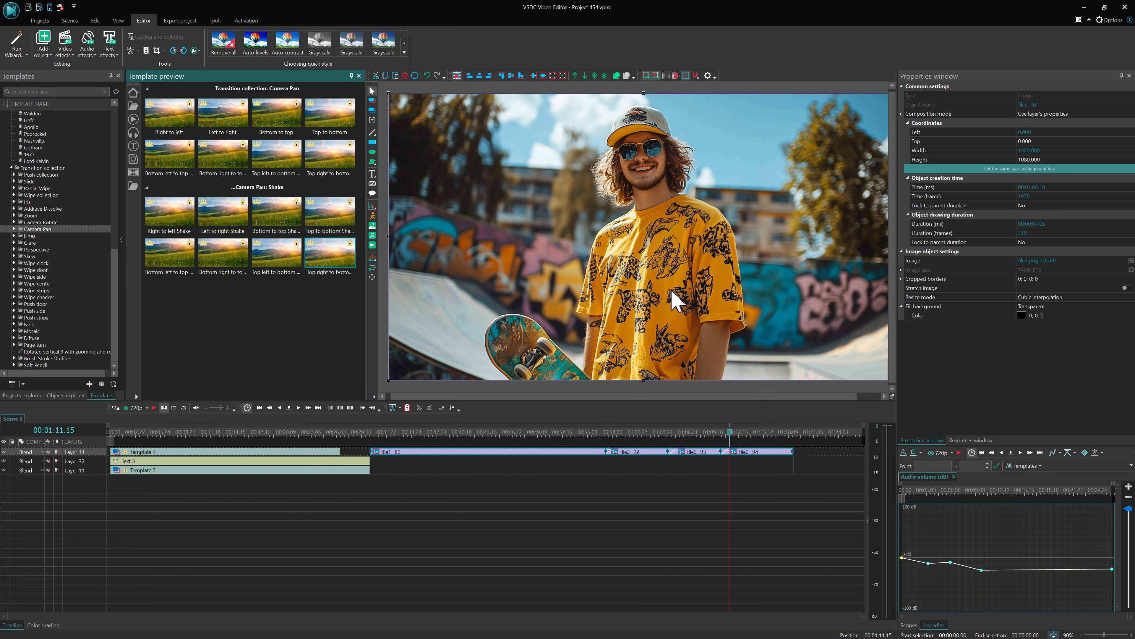
{"action": "mouse_move", "coordinate": [670, 301]}
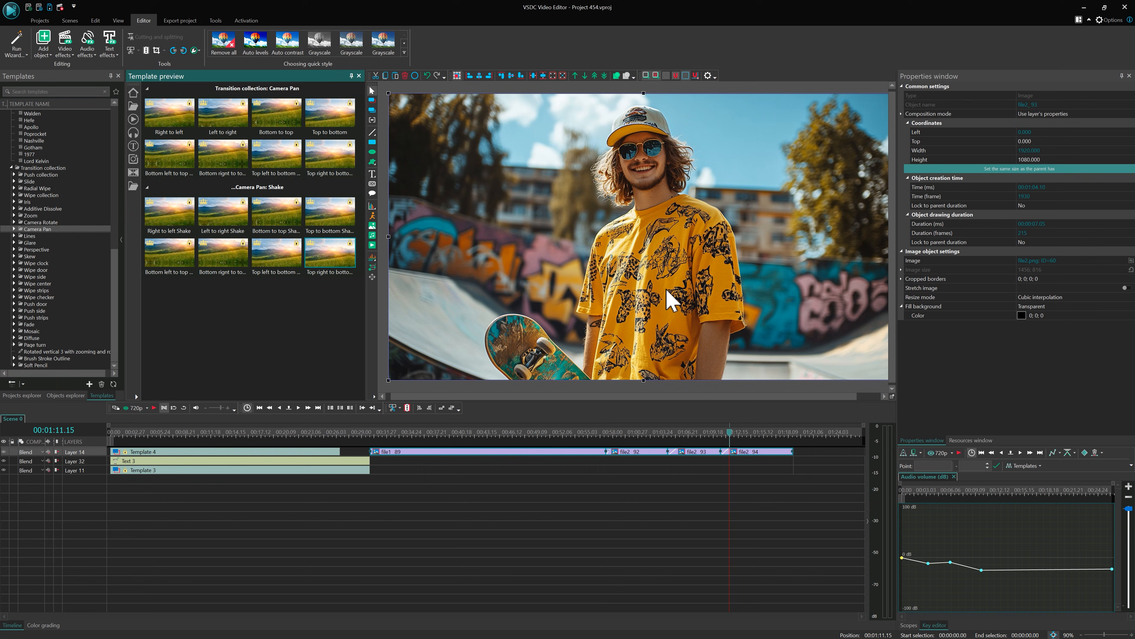
Apply a Shadow special FX to the VSDC title text and choose a new shadow colour.
{"action": "left_click", "coordinate": [134, 461]}
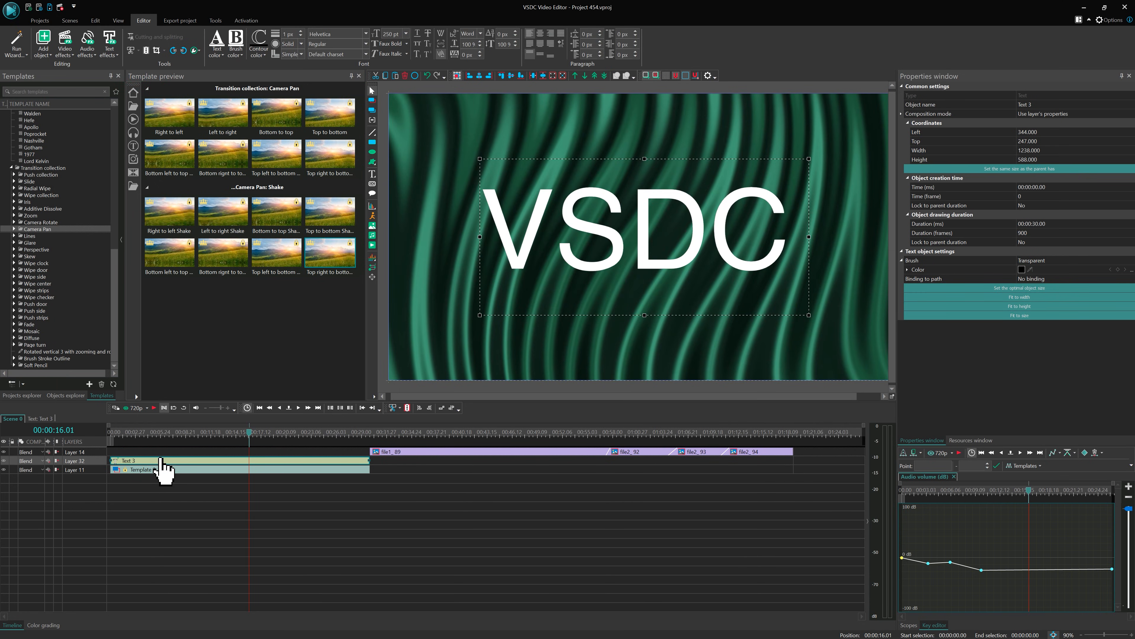
{"action": "right_click", "coordinate": [145, 467]}
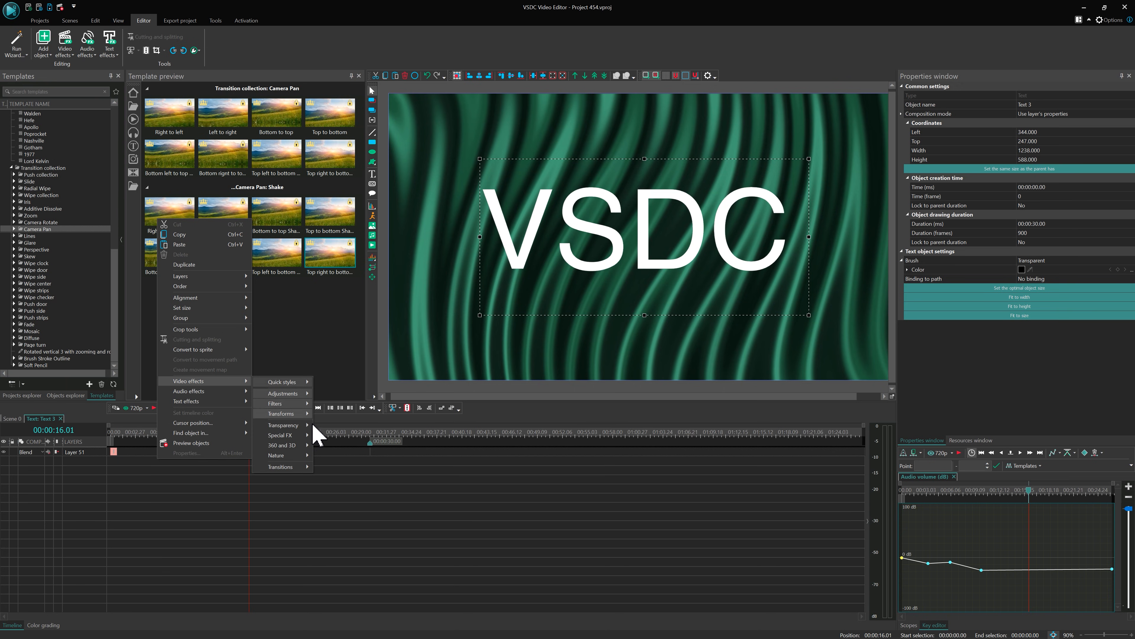
{"action": "mouse_move", "coordinate": [277, 455]}
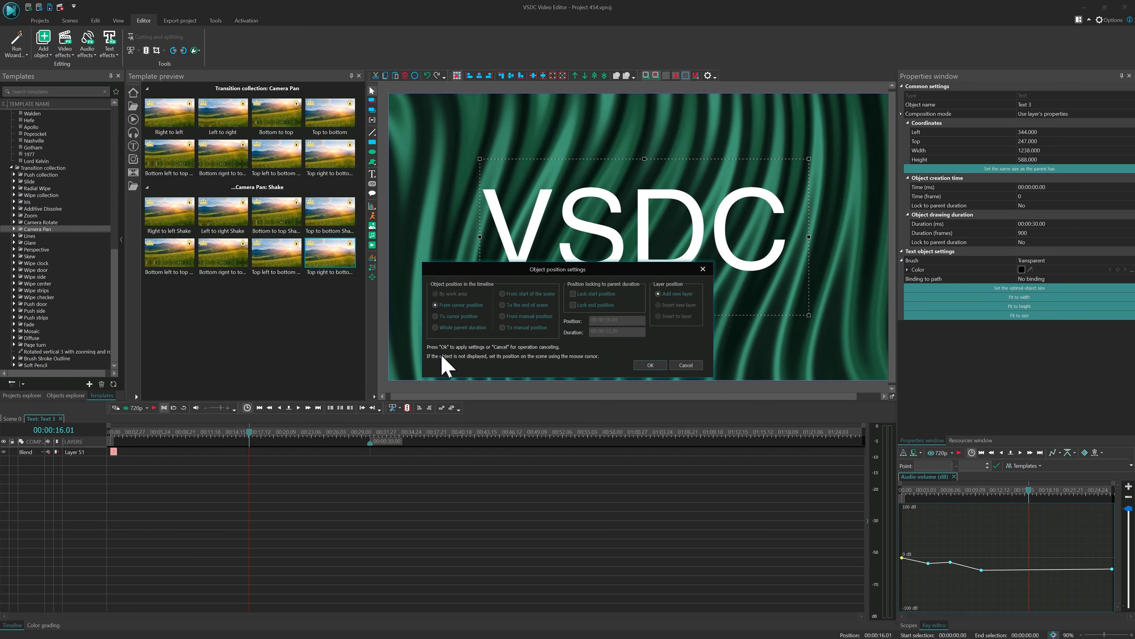
{"action": "left_click", "coordinate": [649, 364]}
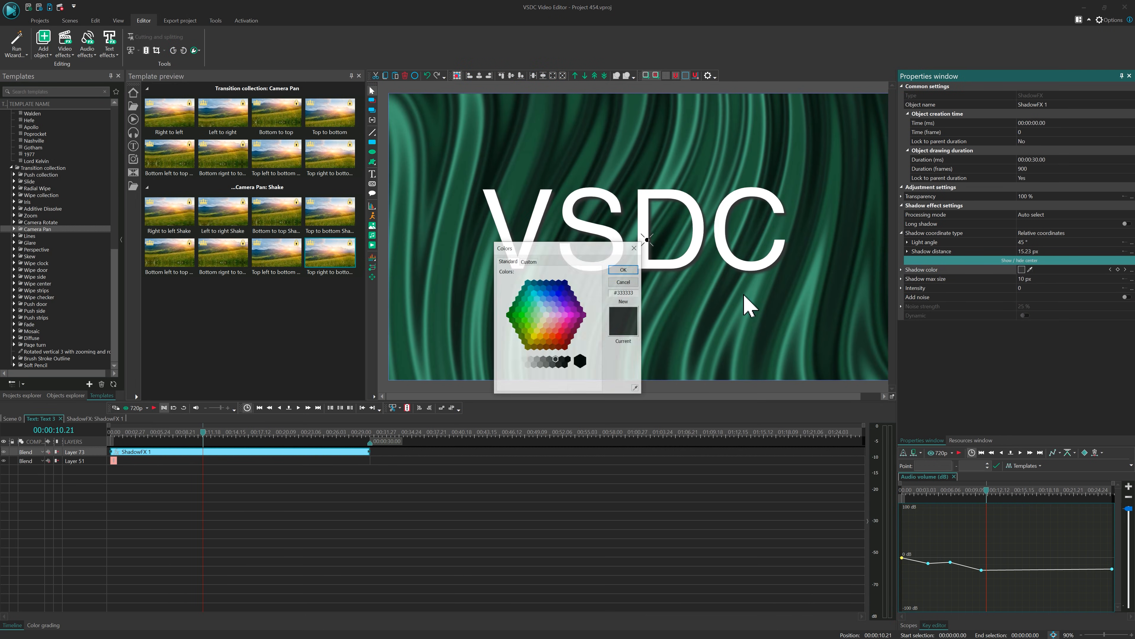
{"action": "left_click", "coordinate": [622, 270]}
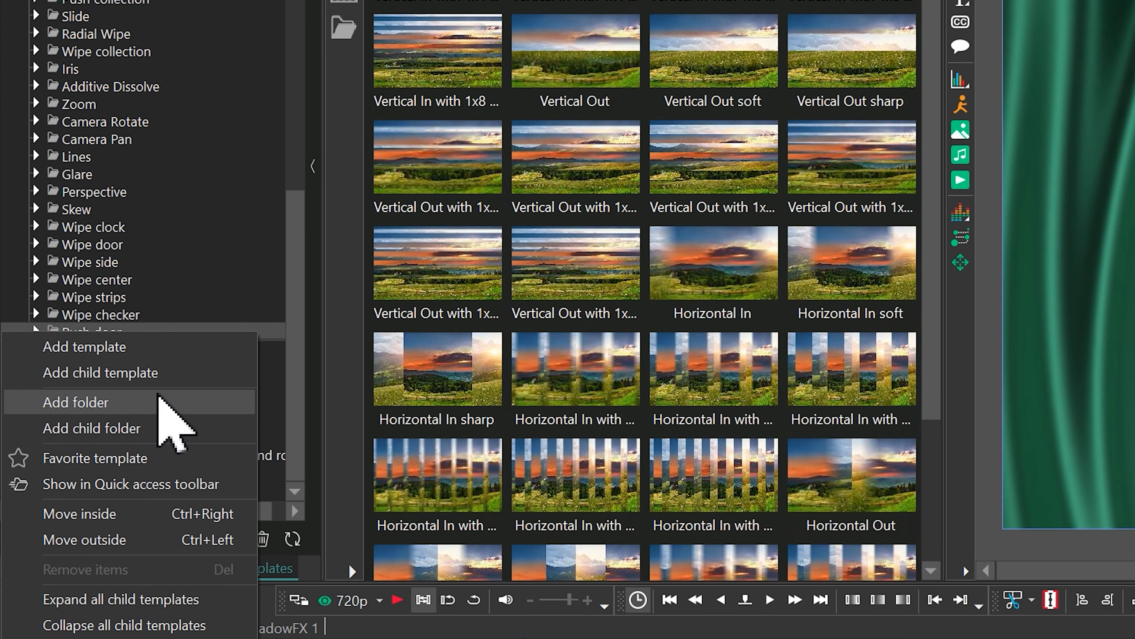
Save the ShadowFX effect as custom template 'test' in a new 'test' folder, then search for 'push'.
{"action": "left_click", "coordinate": [75, 402]}
{"action": "type", "text": "test"}
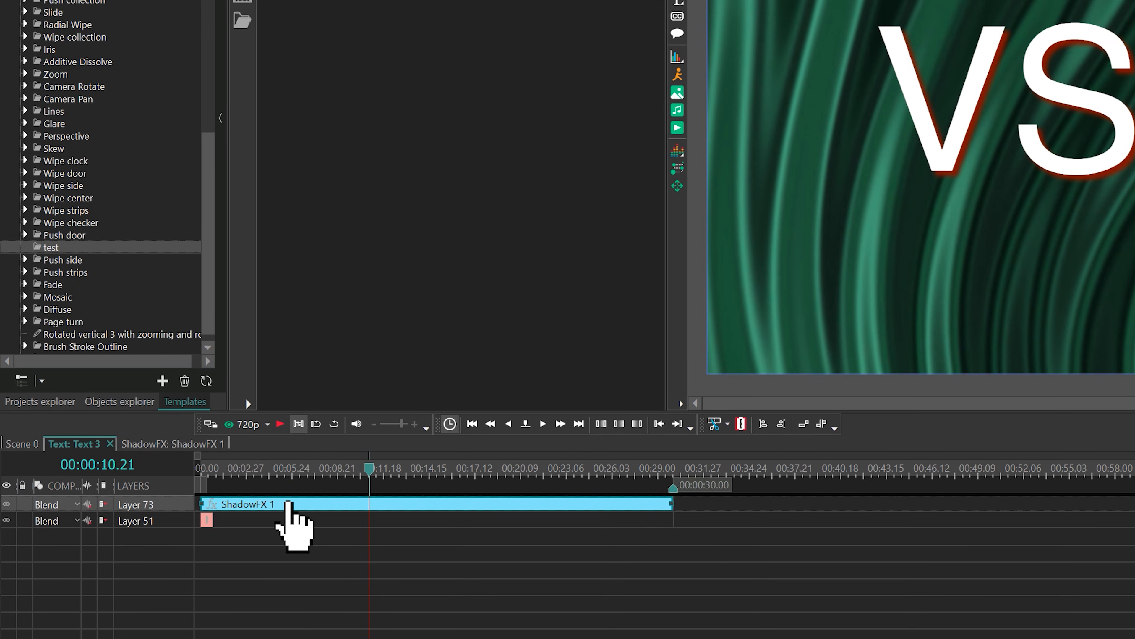
{"action": "mouse_move", "coordinate": [145, 413]}
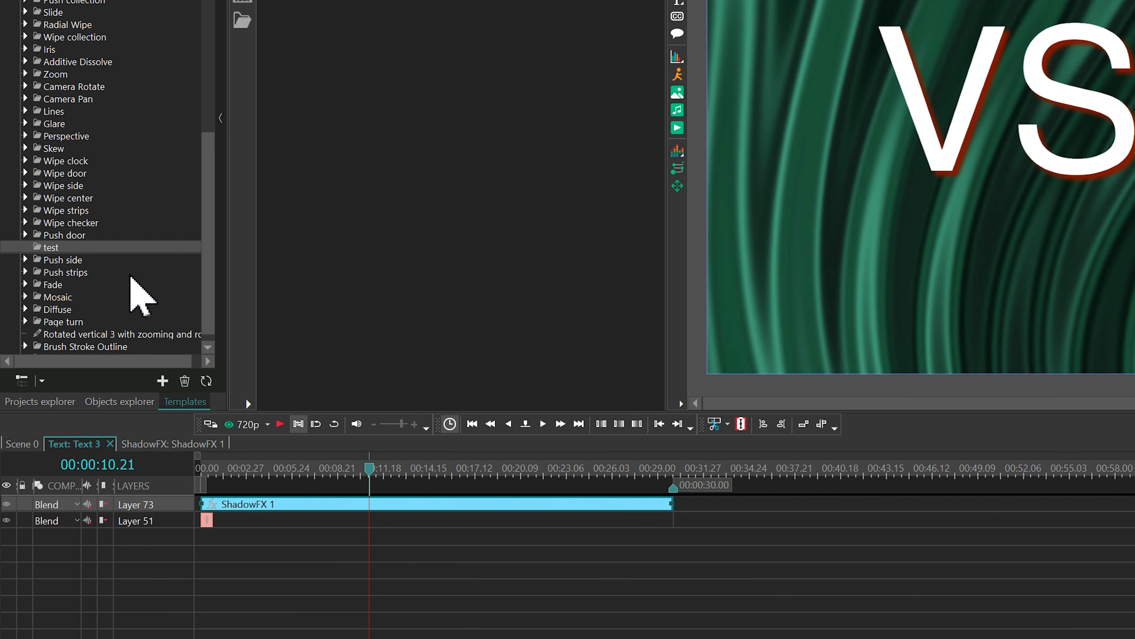
{"action": "left_click", "coordinate": [25, 247]}
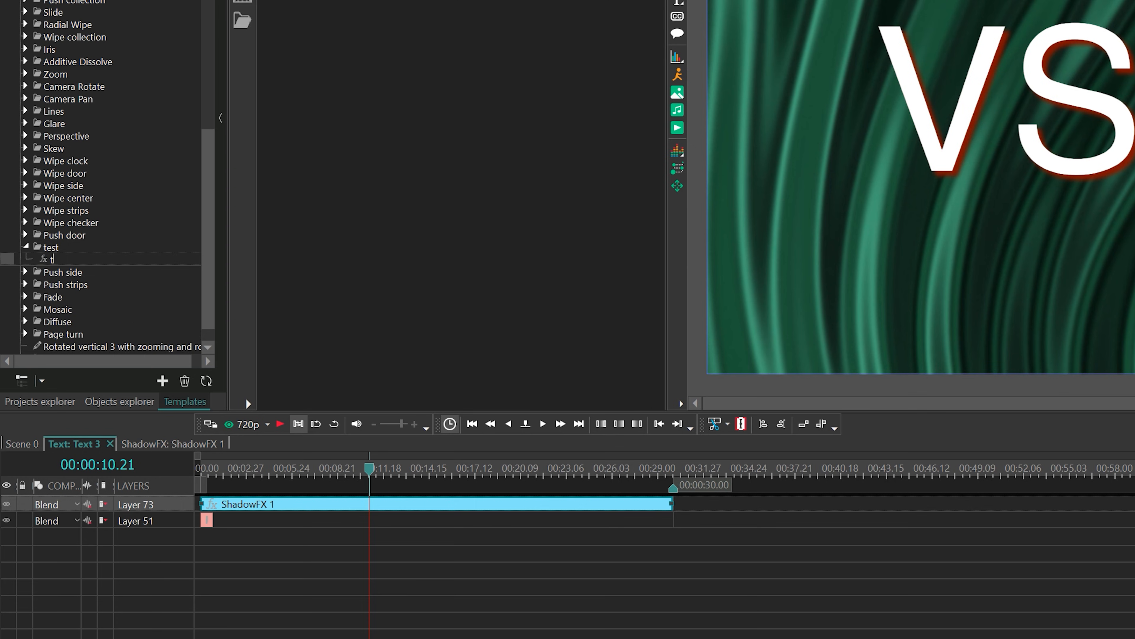
{"action": "left_click", "coordinate": [57, 259]}
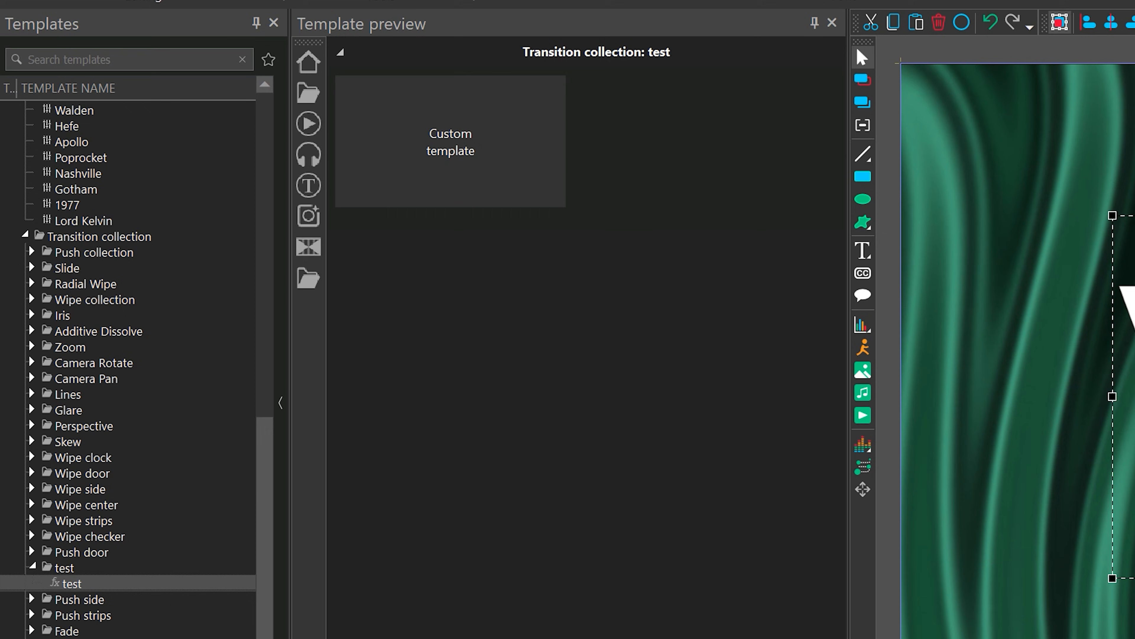
{"action": "mouse_move", "coordinate": [134, 168]}
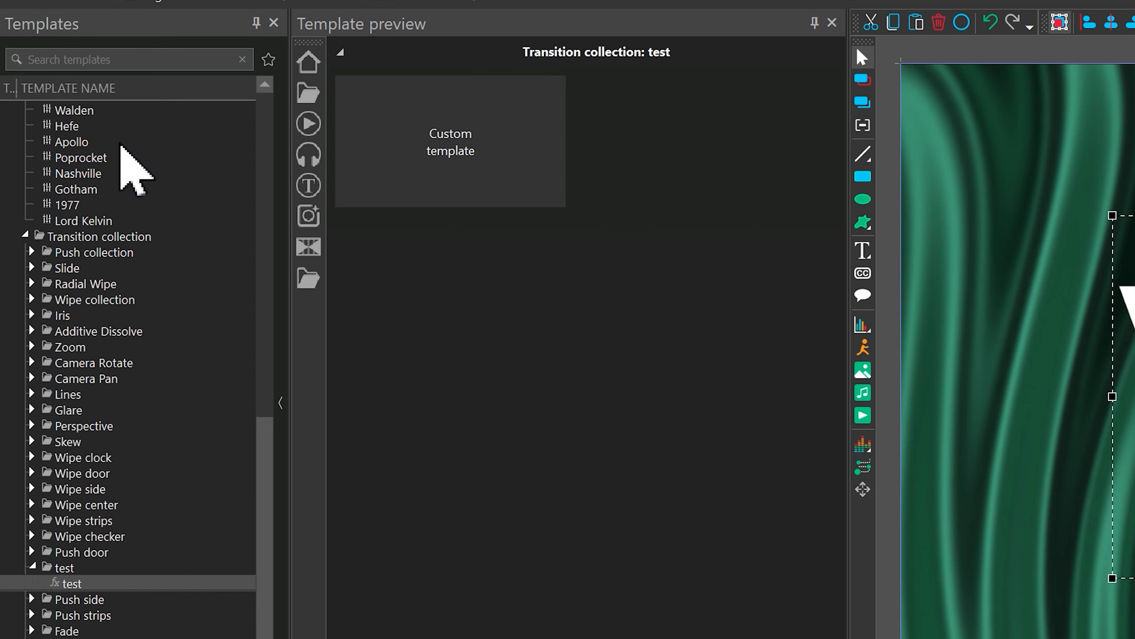
{"action": "type", "text": "push"}
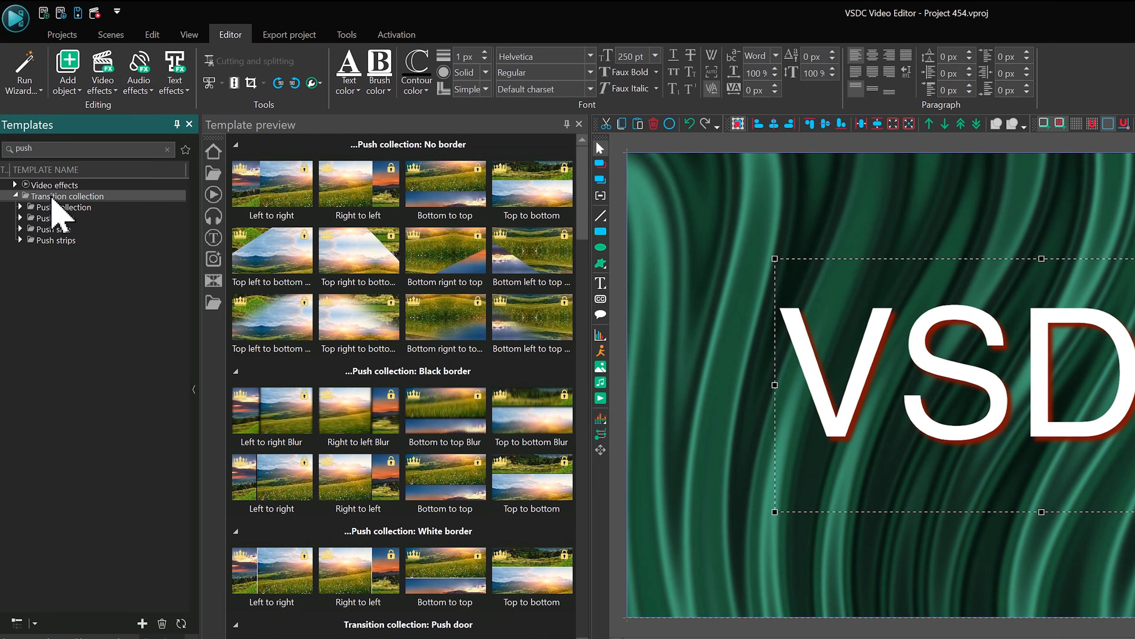
Show the Quick access toolbar and add the Push transition collection to it.
{"action": "left_click", "coordinate": [188, 34]}
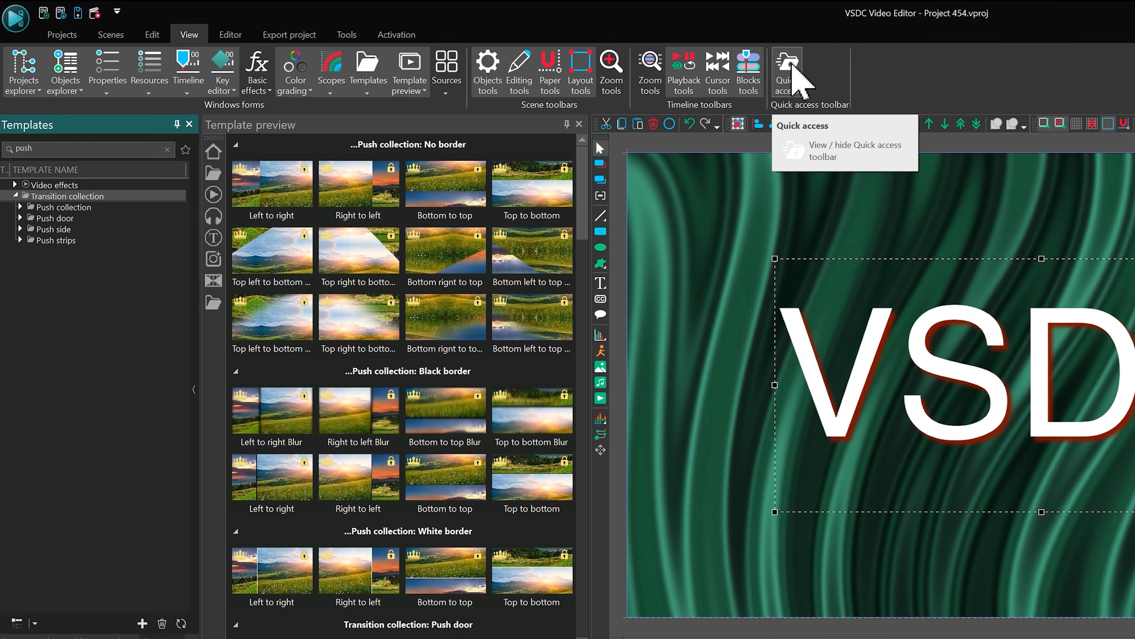
{"action": "left_click", "coordinate": [787, 65]}
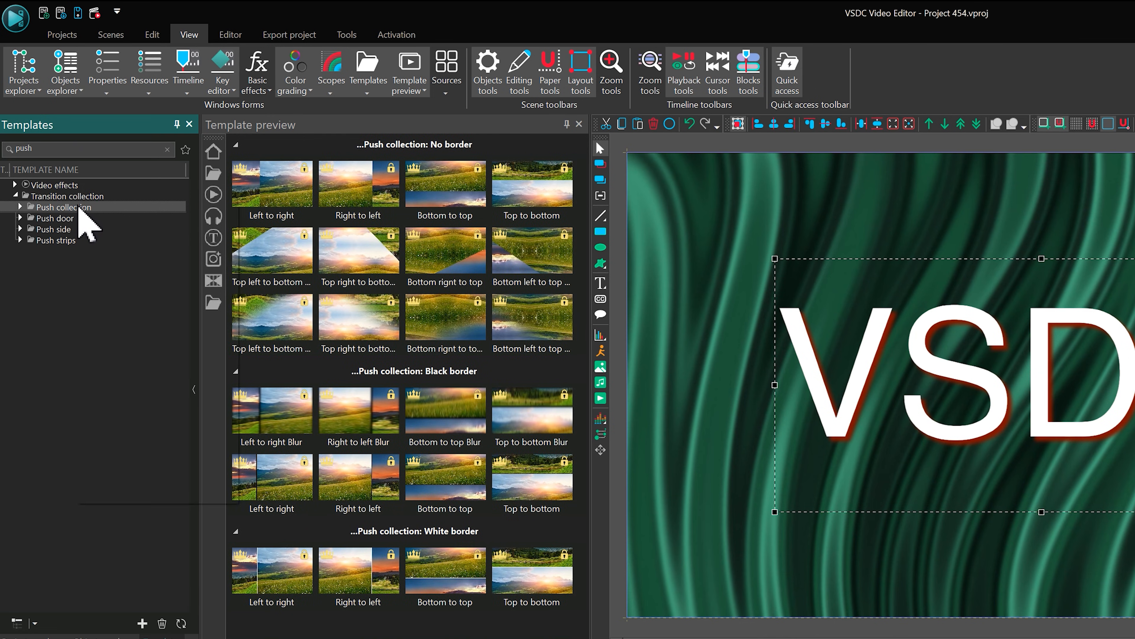
{"action": "right_click", "coordinate": [63, 207]}
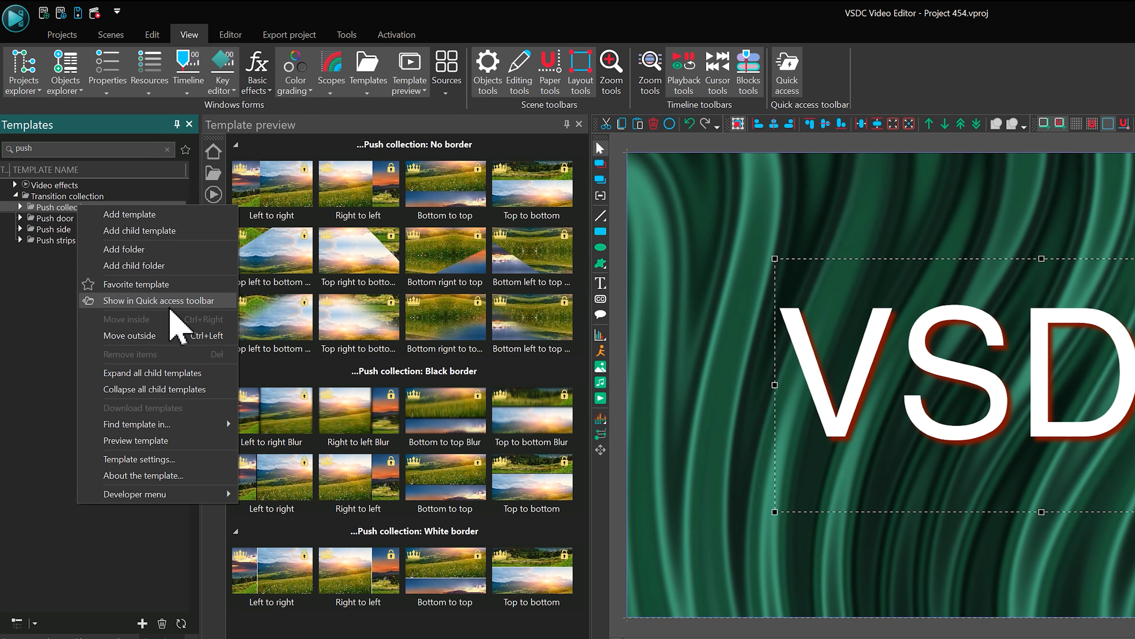
{"action": "mouse_move", "coordinate": [187, 322]}
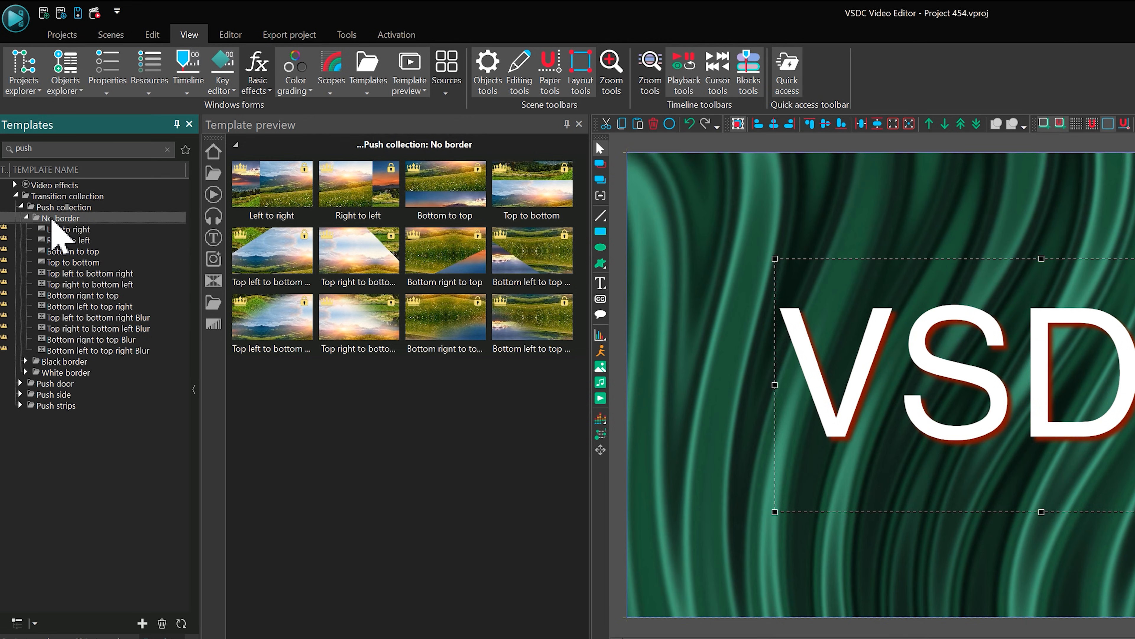
Mark the Push No border transitions as favorites and list only favorite templates.
{"action": "right_click", "coordinate": [56, 217]}
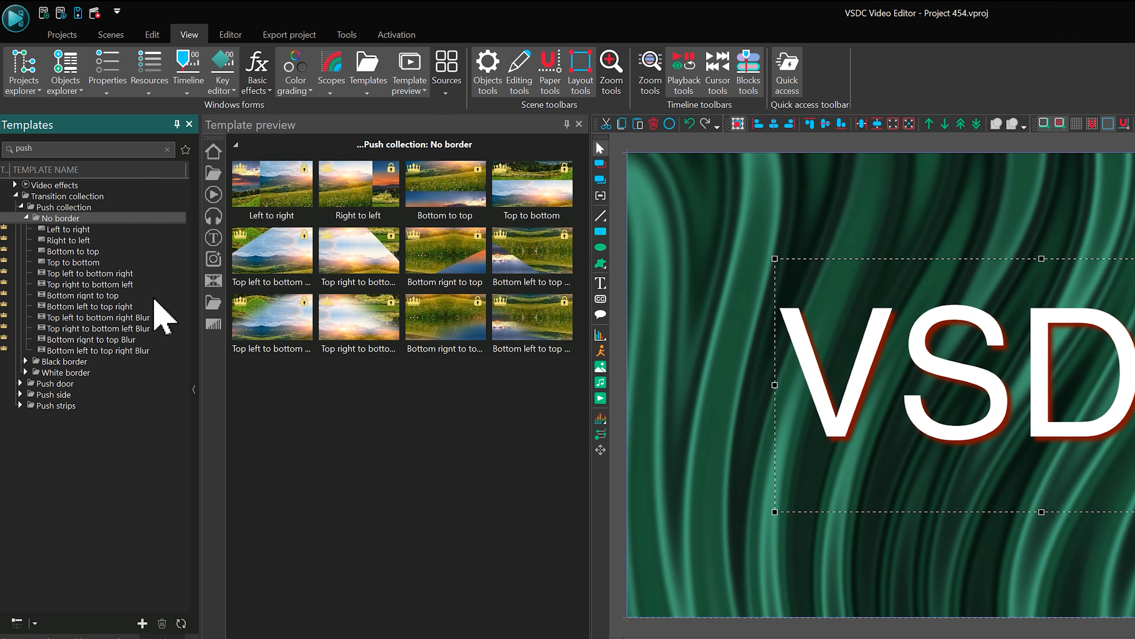
{"action": "mouse_move", "coordinate": [165, 222]}
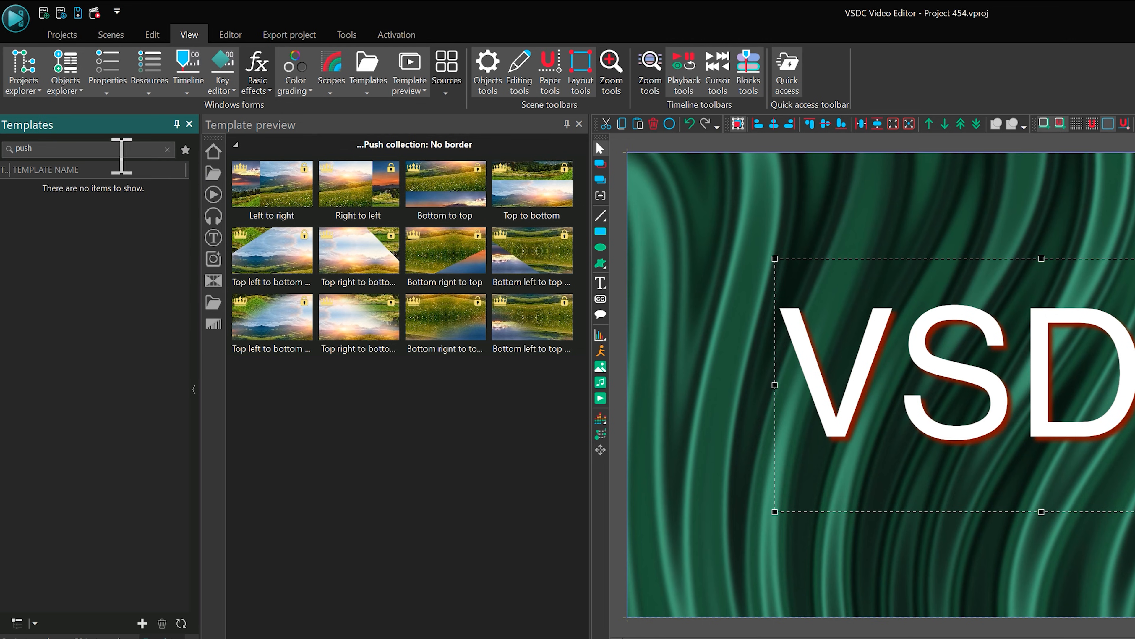
{"action": "left_click", "coordinate": [185, 149]}
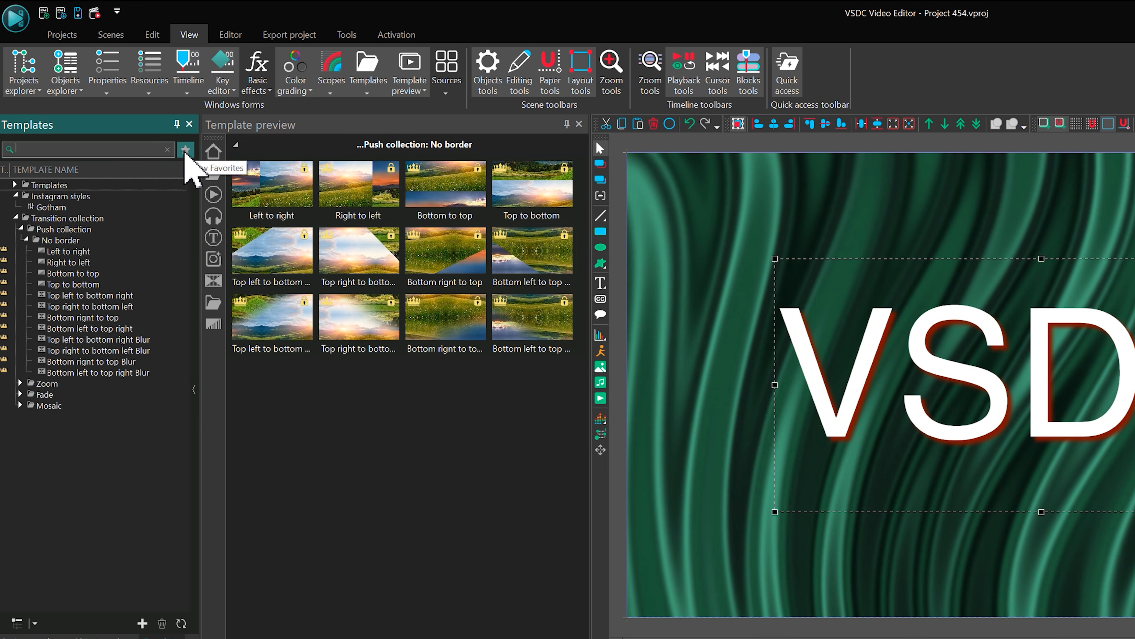